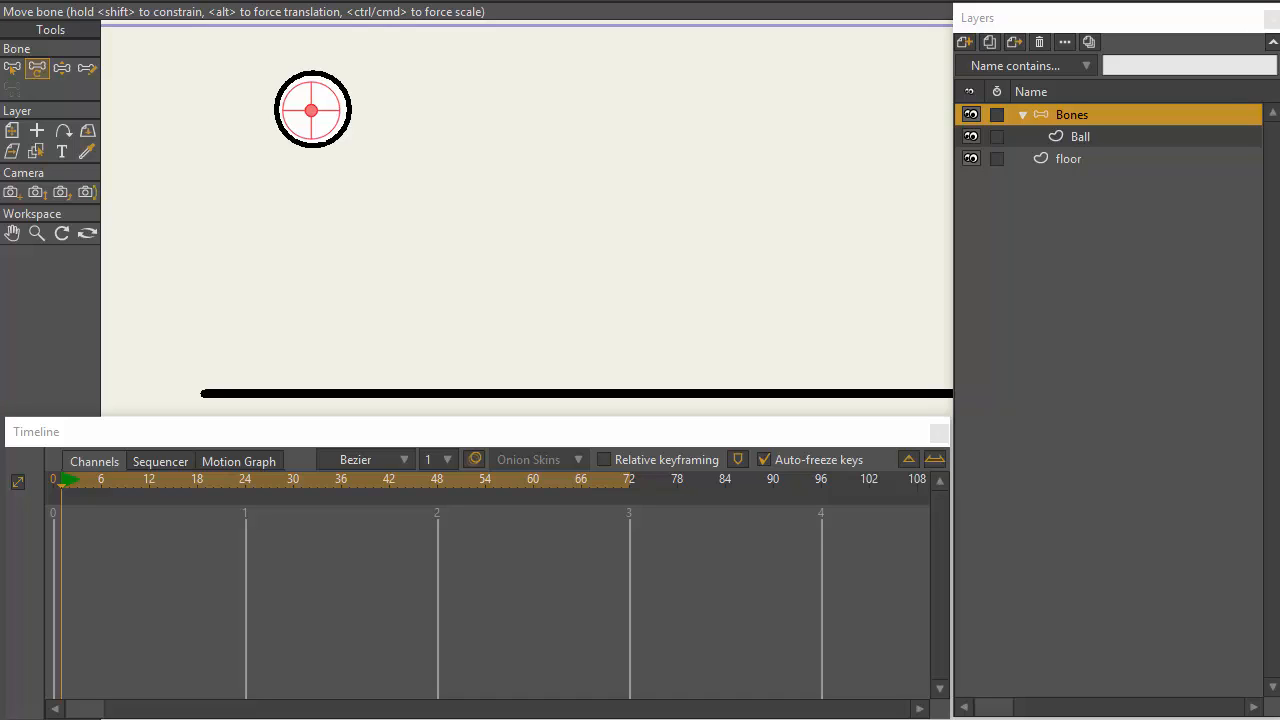
mouse_move(16, 270)
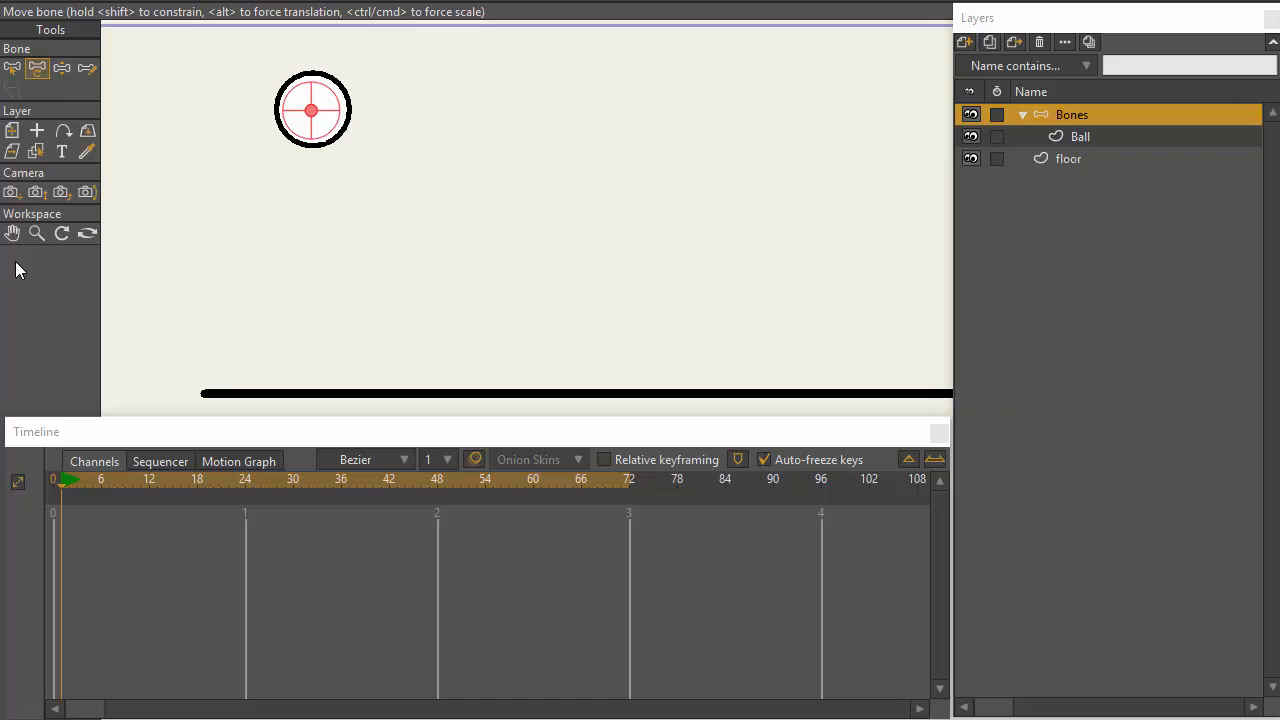
mouse_move(43, 265)
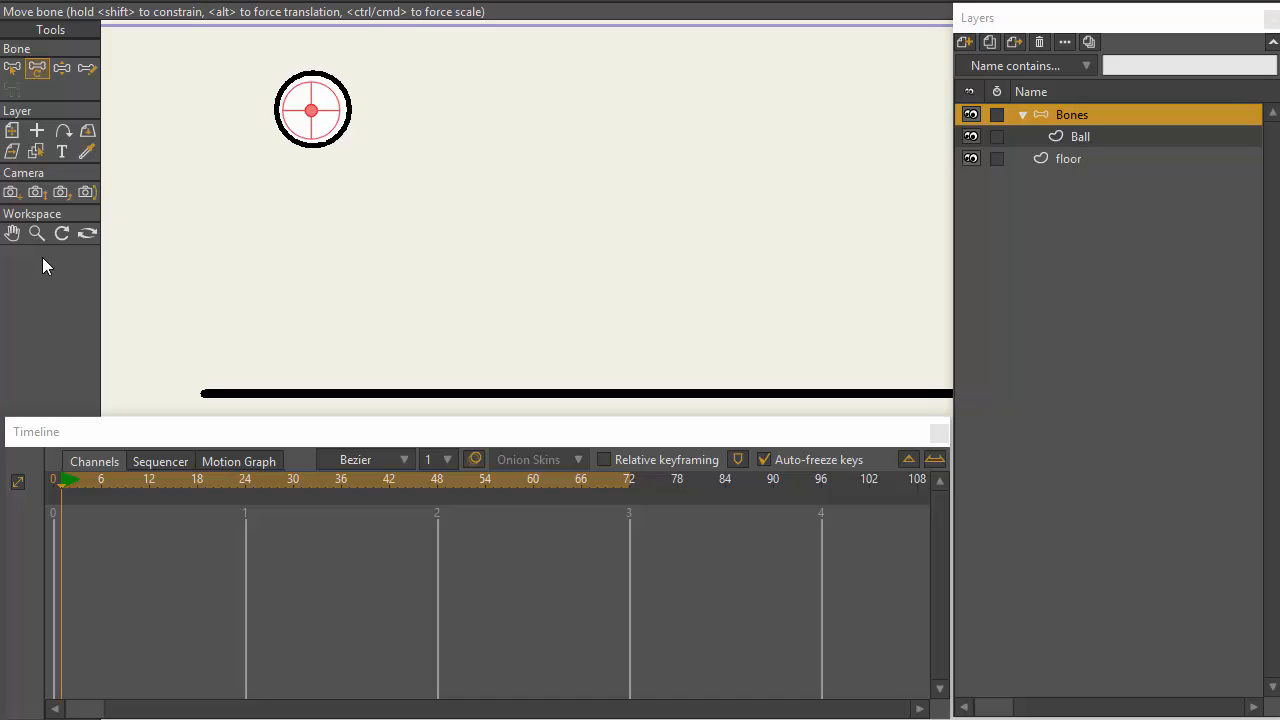
mouse_move(70, 258)
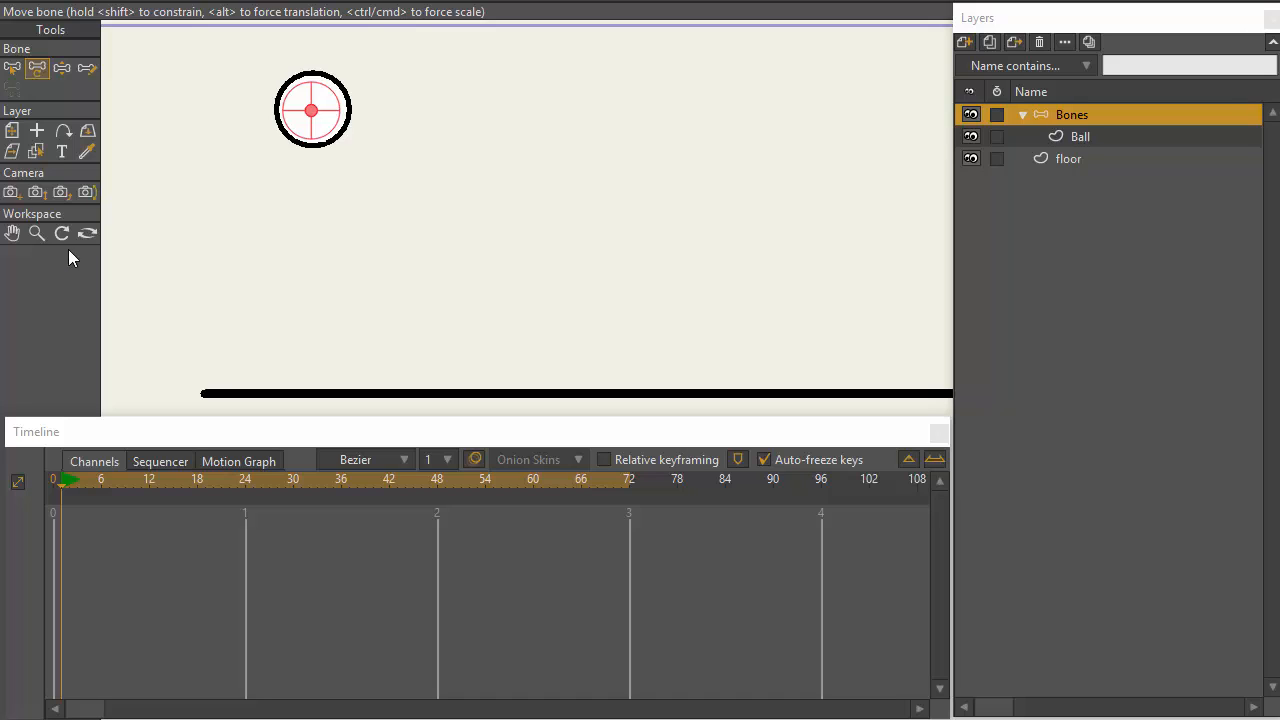
mouse_move(136, 472)
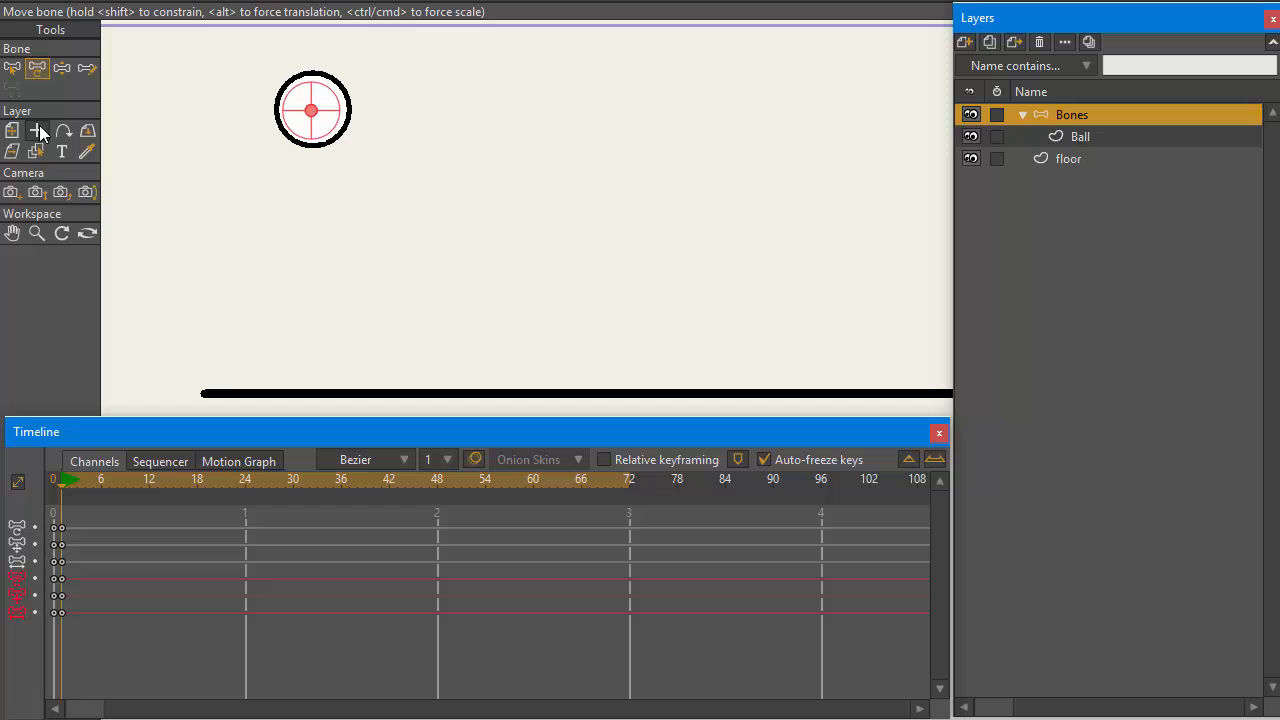
mouse_move(14, 131)
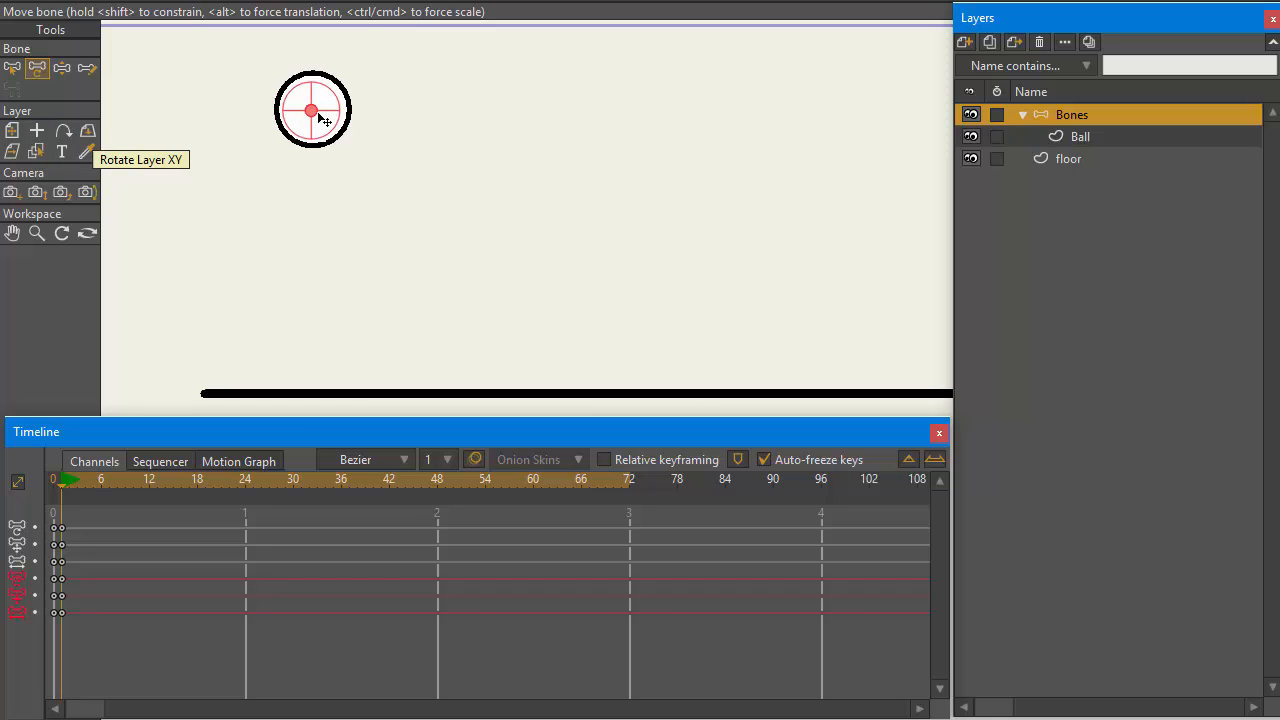
mouse_move(248, 463)
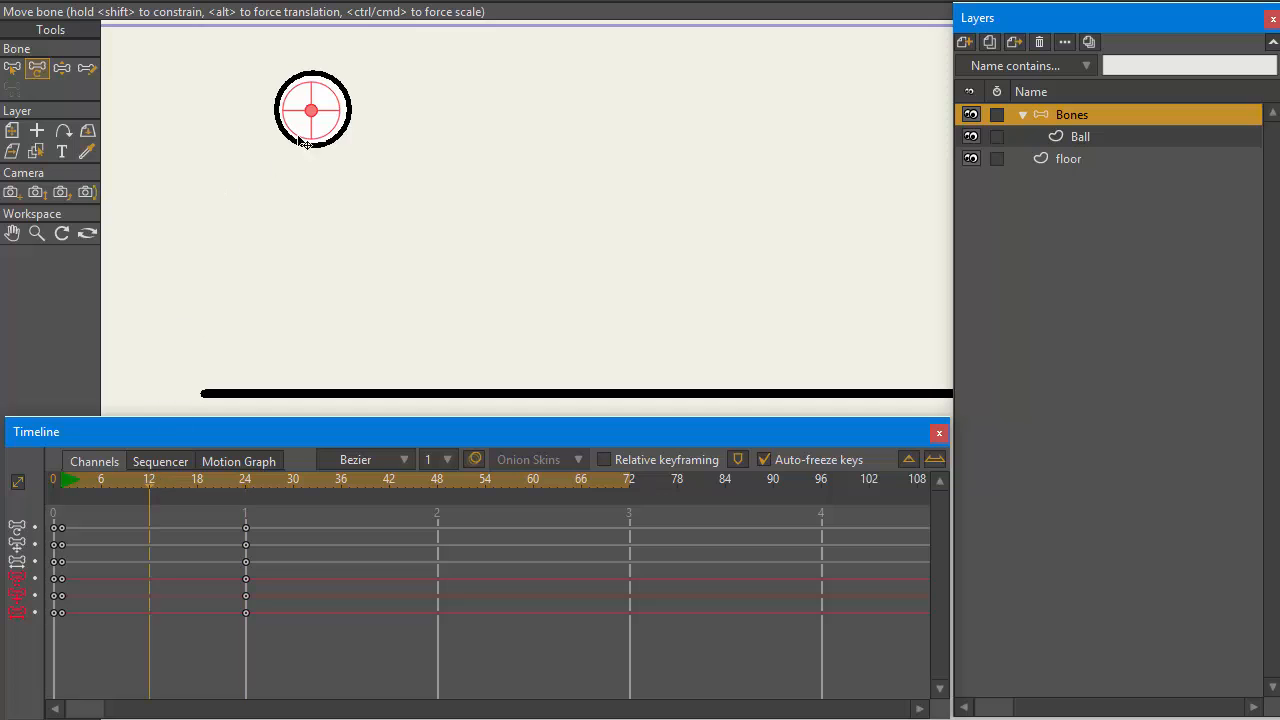
Key the ball onto the floor at frame 12 and cycle frame 24 back to frame 1
drag(312, 110, 312, 373)
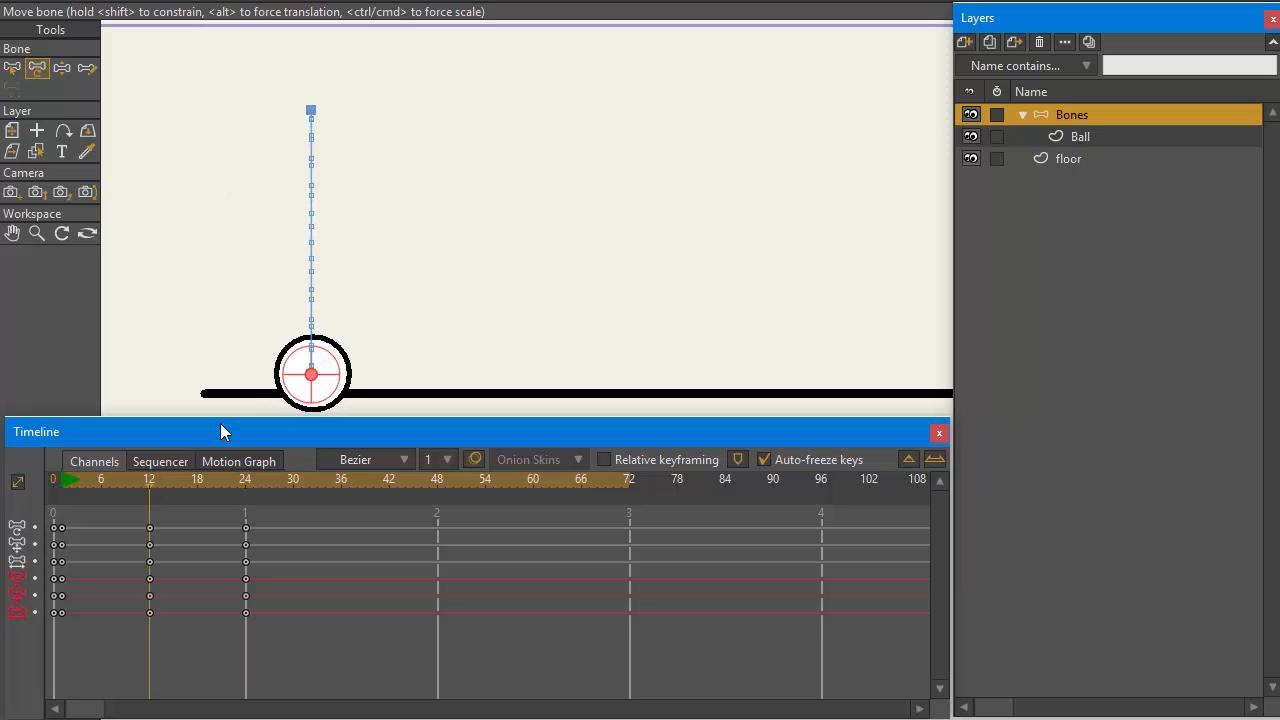
click(245, 480)
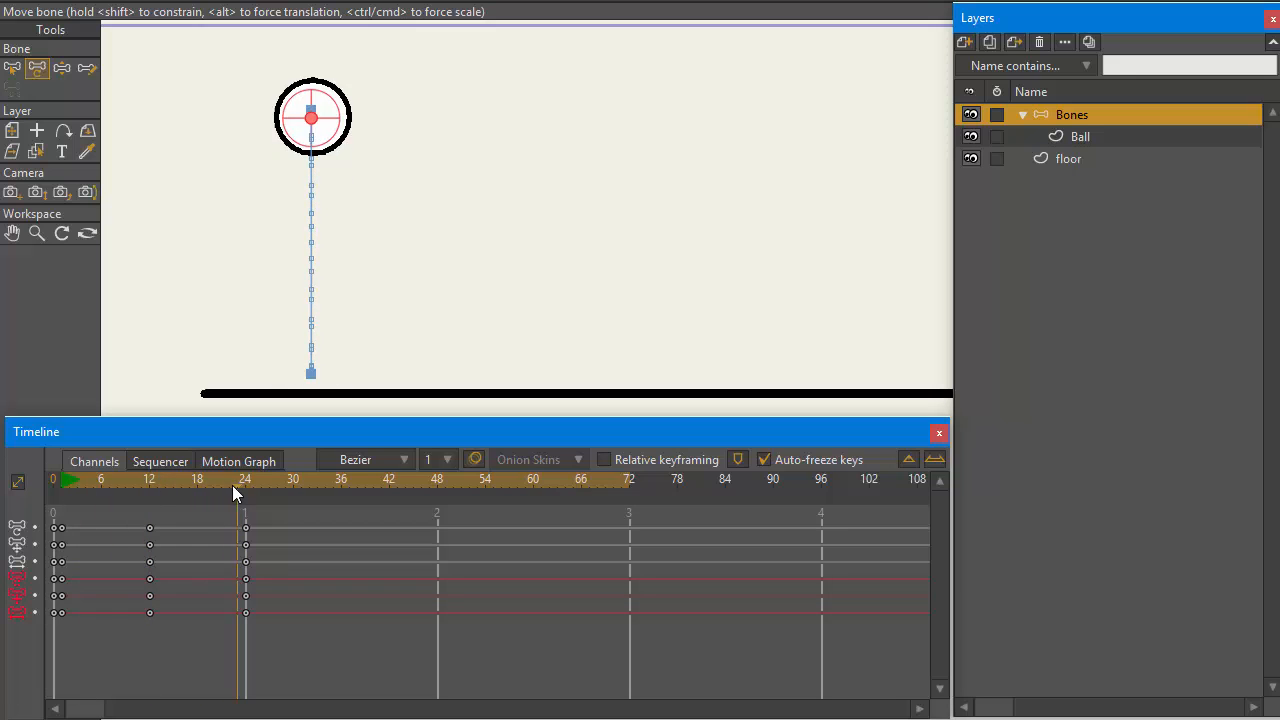
click(244, 479)
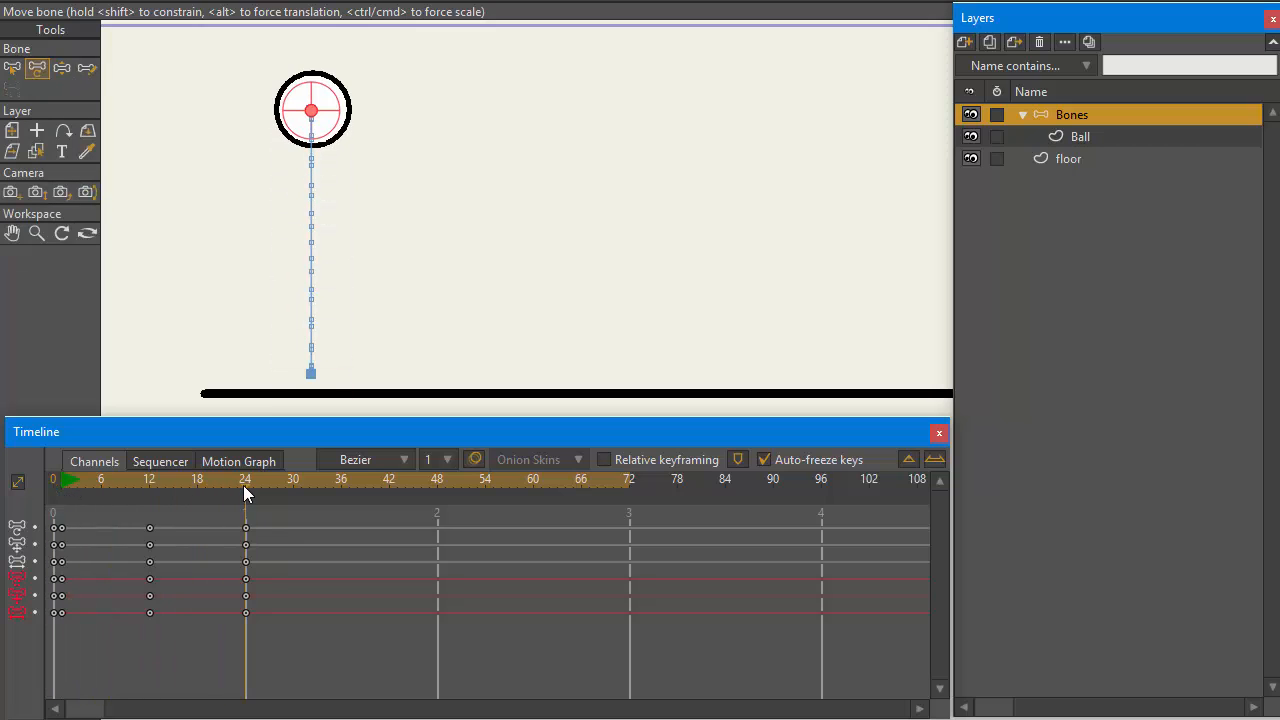
mouse_move(247, 588)
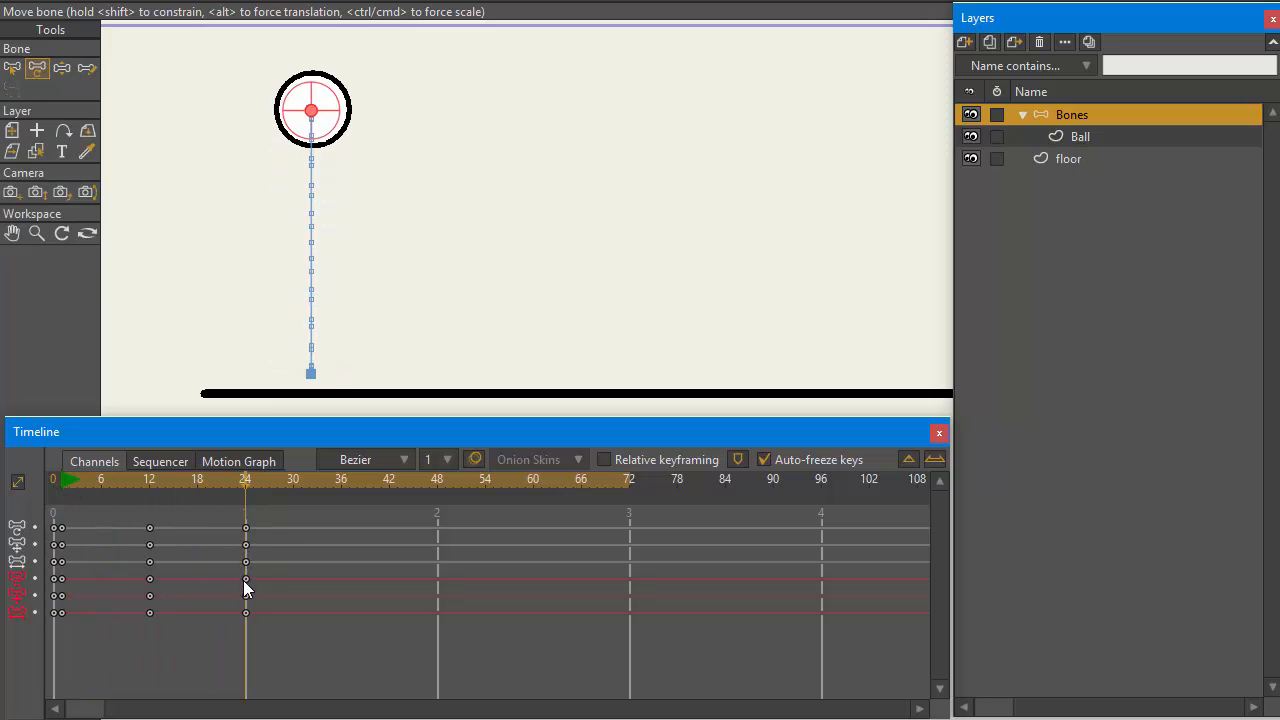
right_click(246, 590)
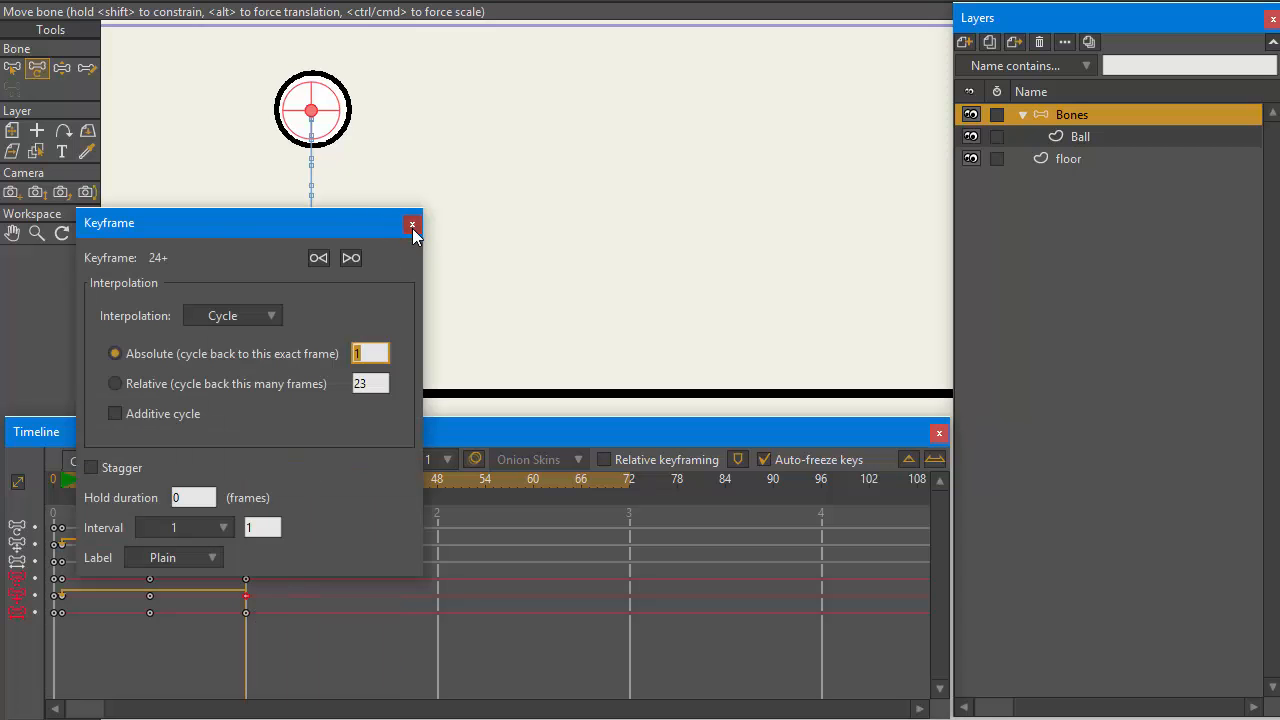
click(413, 223)
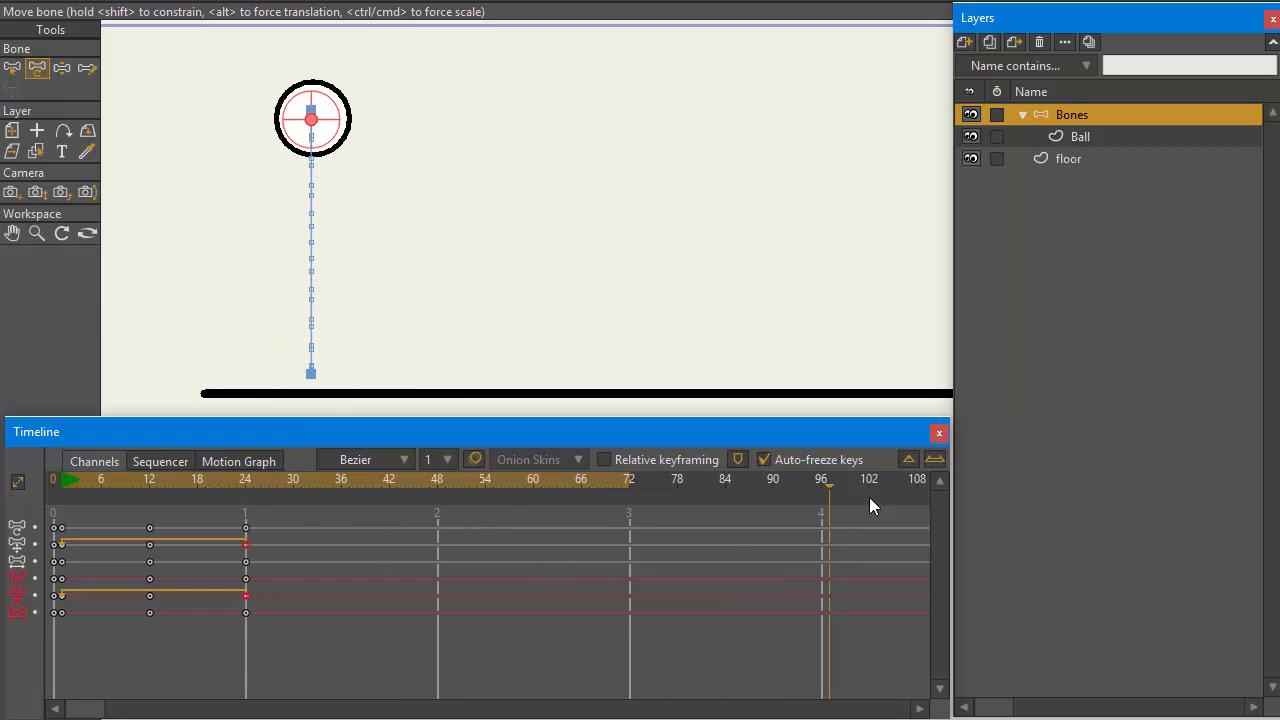
click(630, 479)
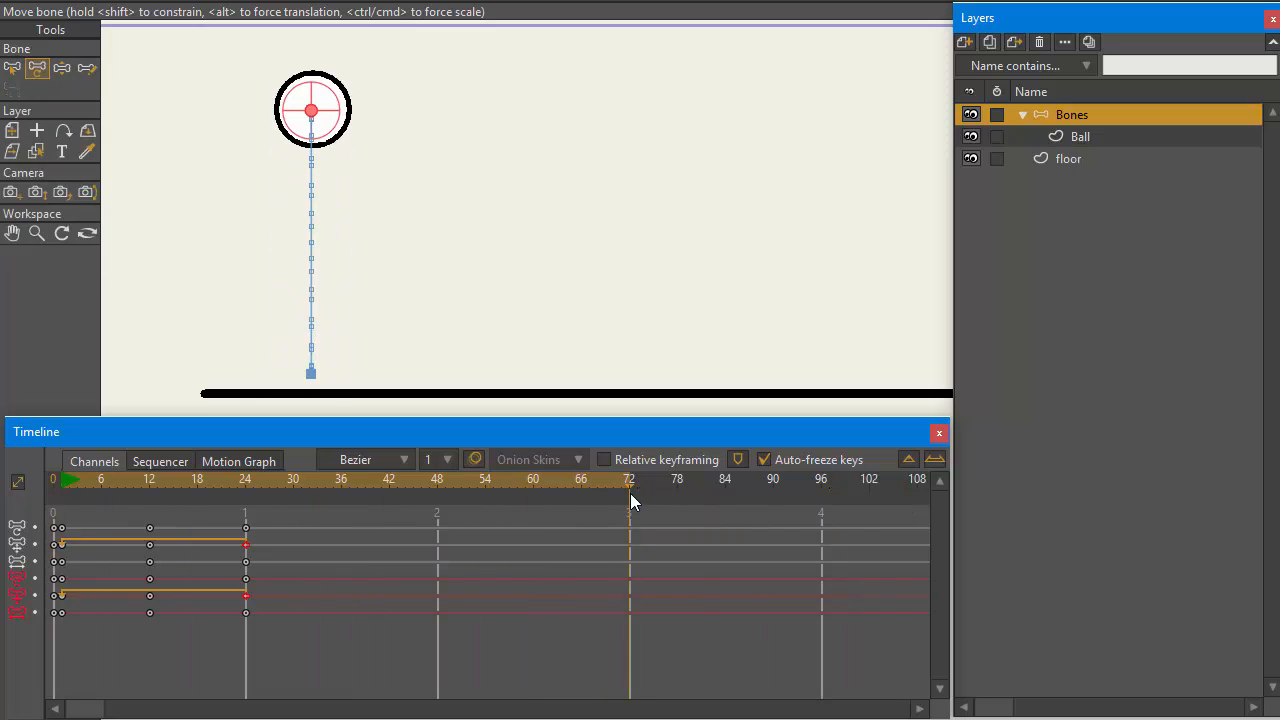
mouse_move(424, 320)
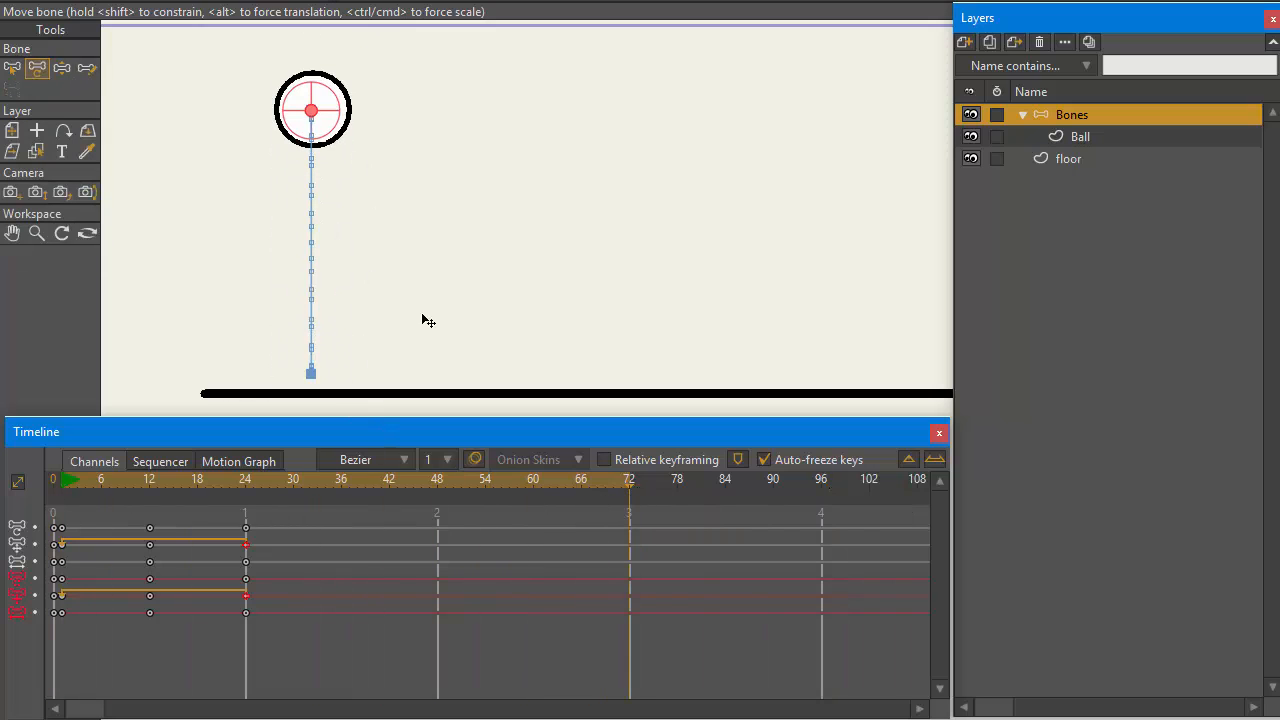
mouse_move(278, 179)
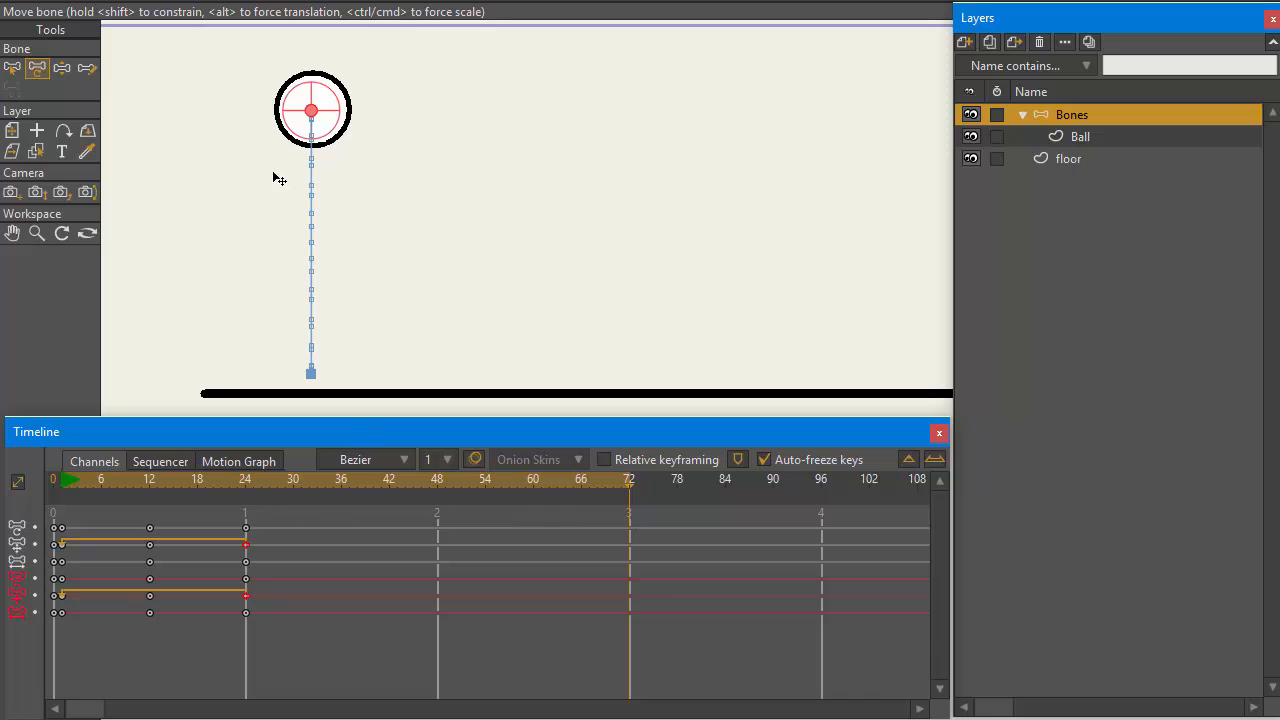
At frame 72, move the bone far right and scrub to check the travel
drag(313, 110, 861, 110)
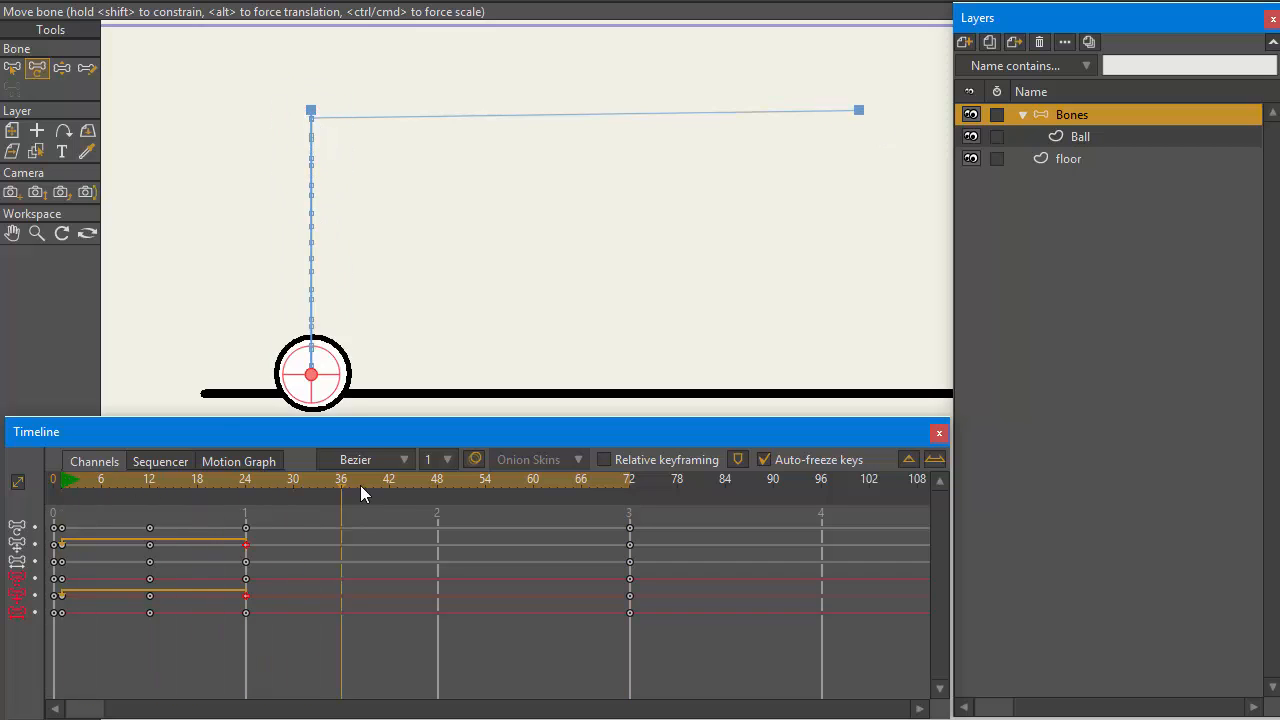
click(629, 479)
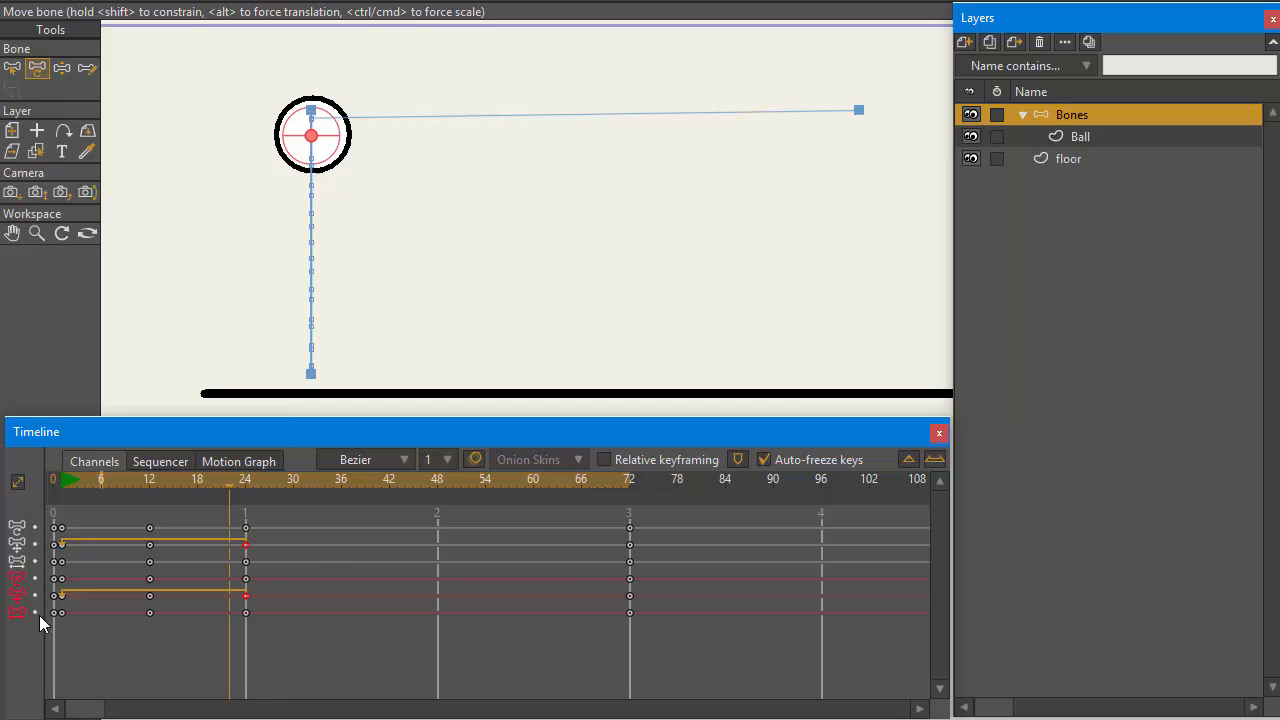
Separate the bone translation into X and Y channels and select the extra X-channel keys
right_click(16, 610)
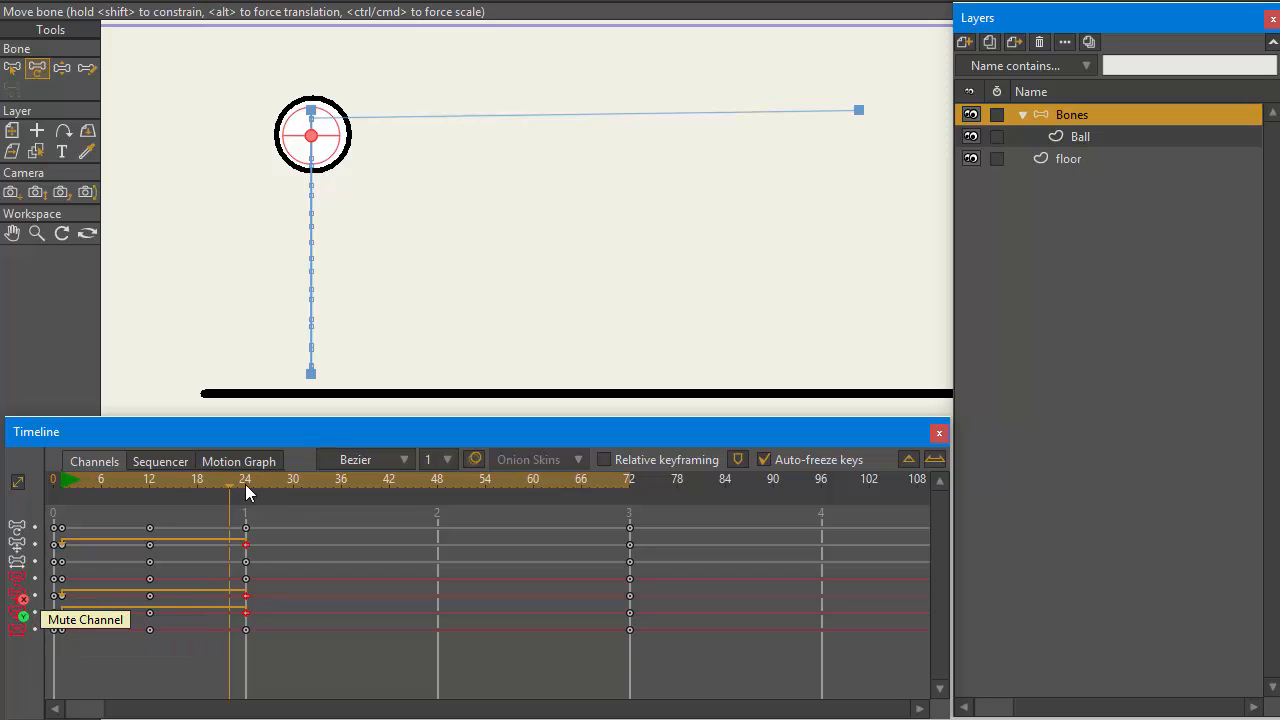
click(405, 480)
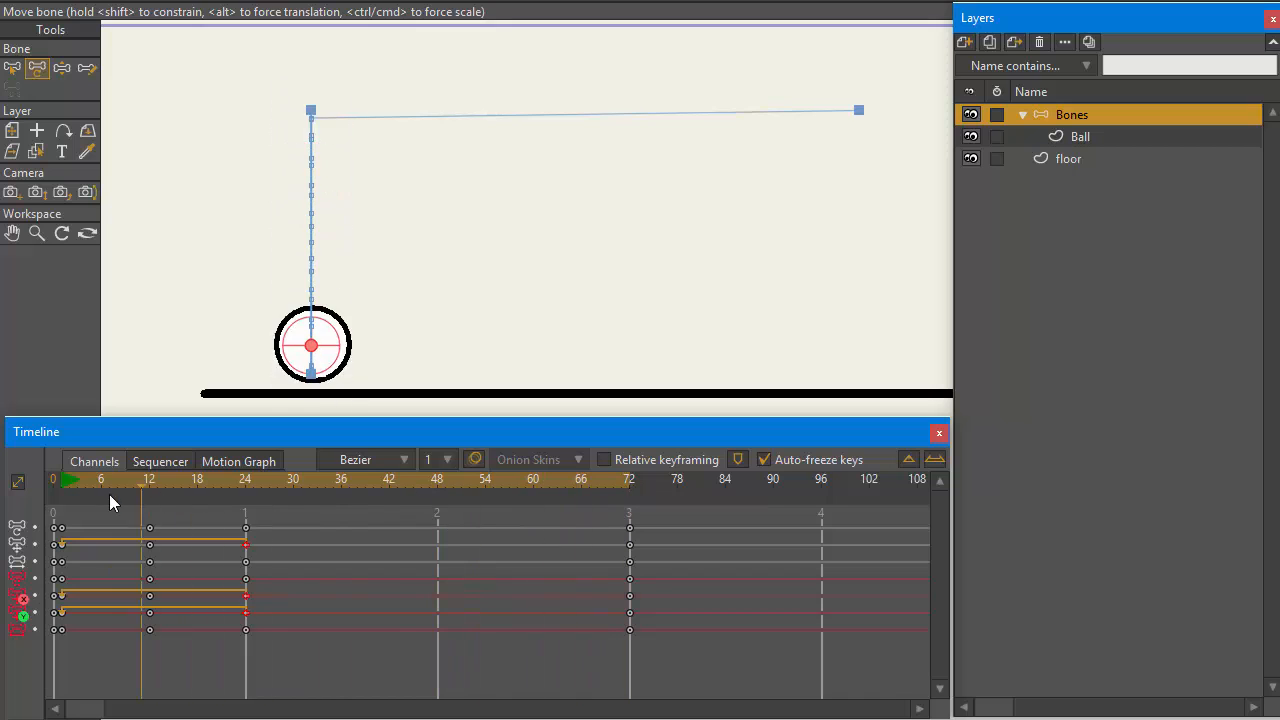
drag(312, 345, 312, 110)
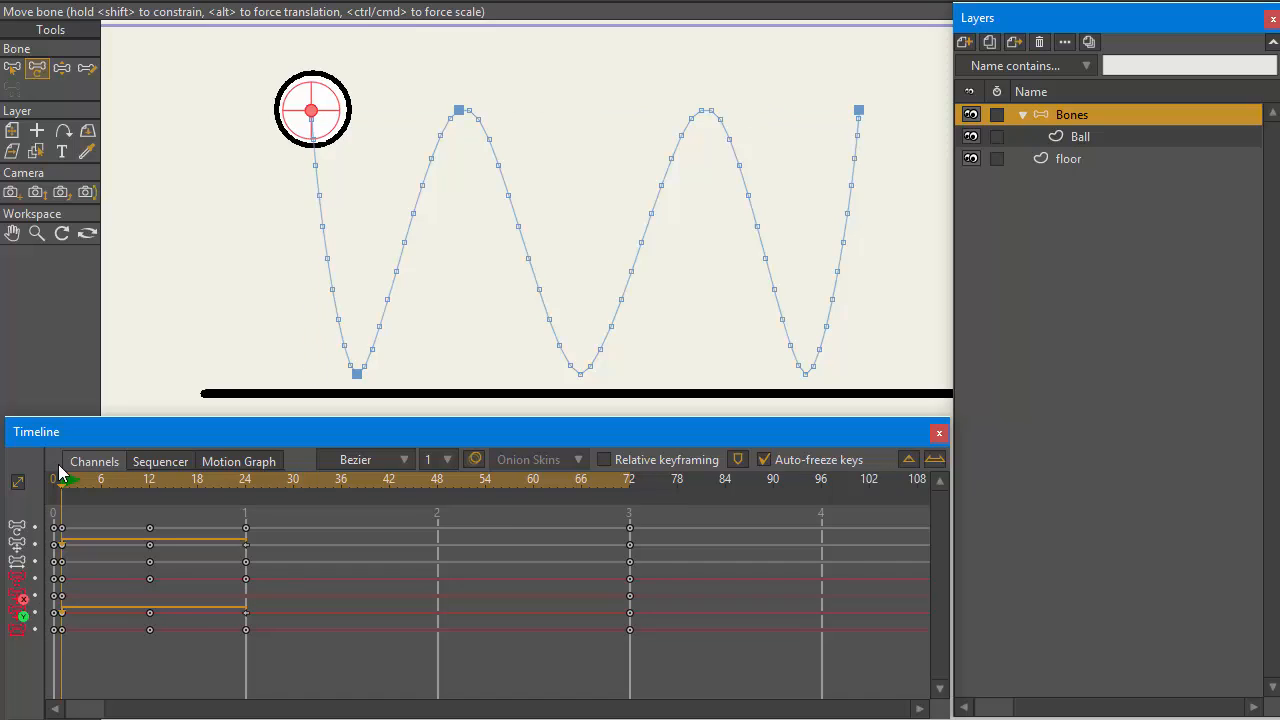
click(198, 480)
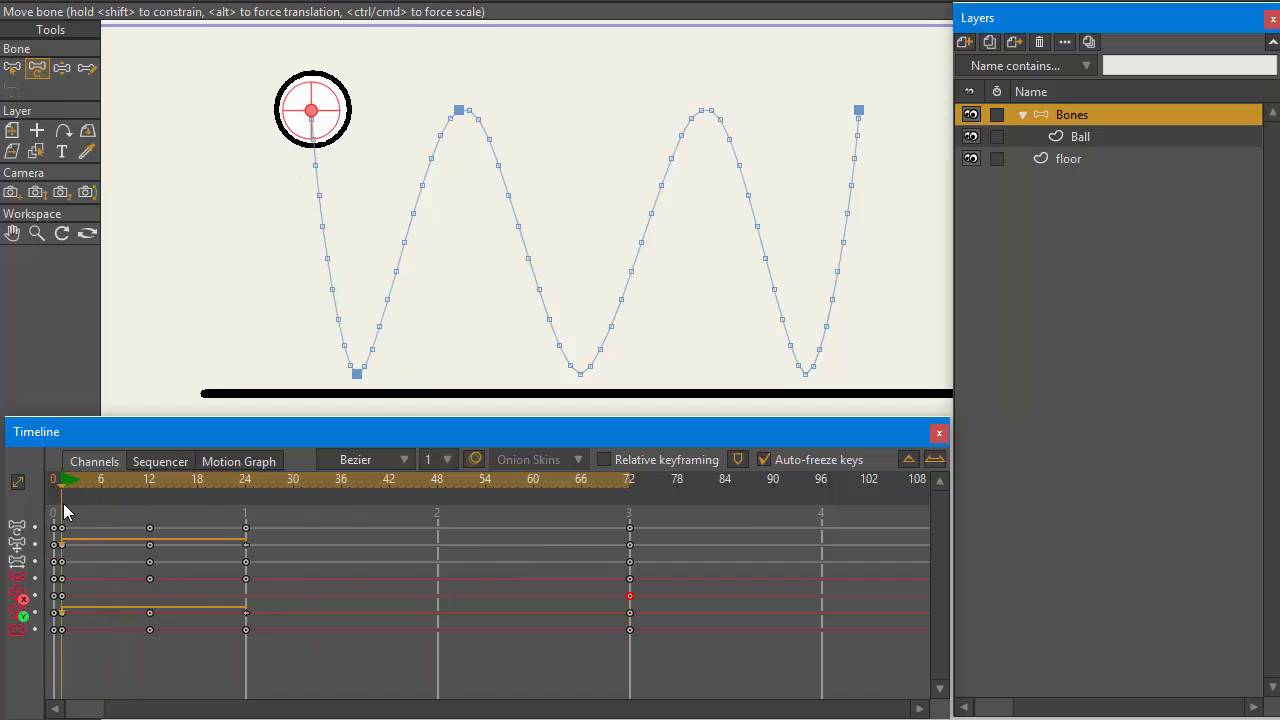
mouse_move(17, 616)
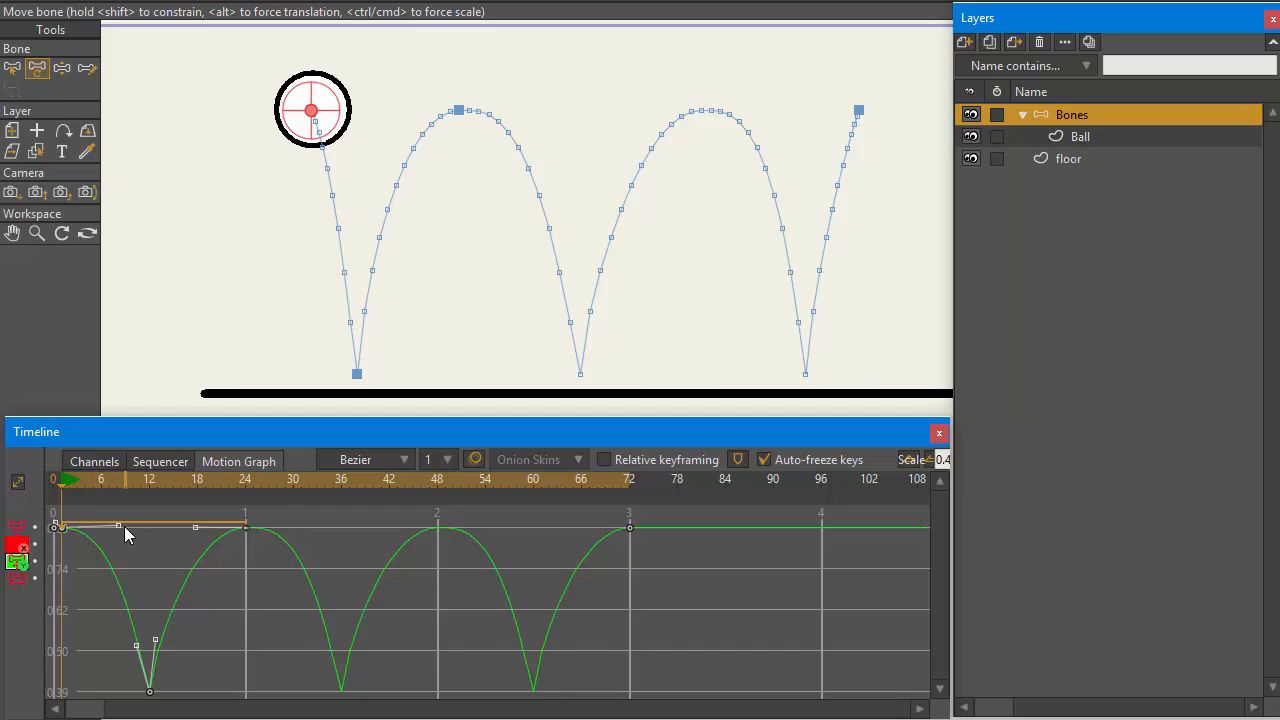
mouse_move(15, 579)
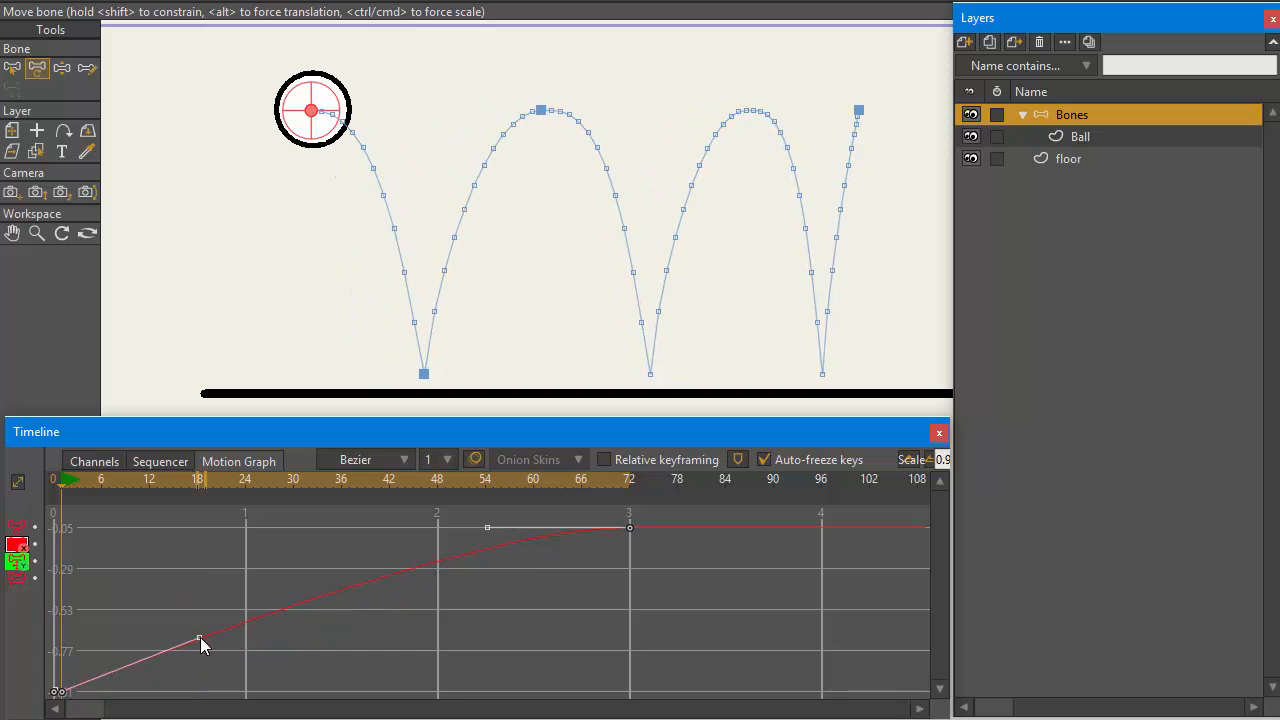
Reshape the red Translation X curve's Bezier handles to change the horizontal easing
drag(200, 640, 212, 620)
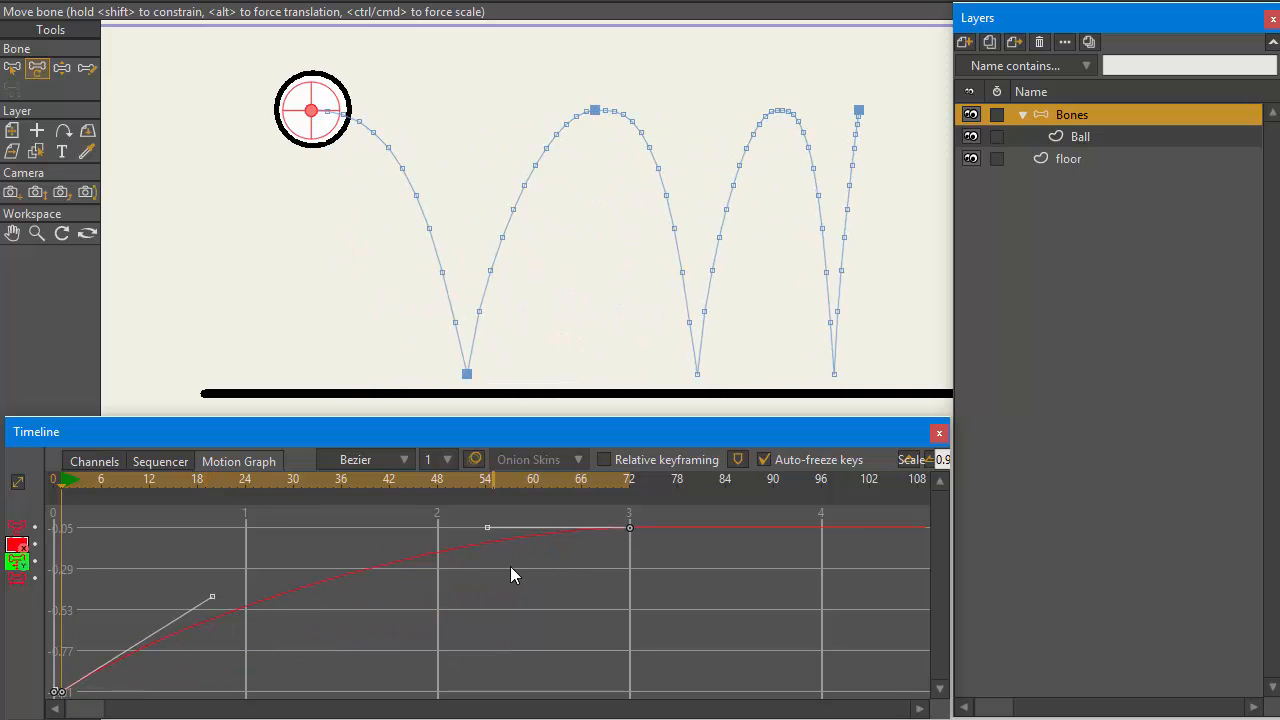
drag(488, 527, 360, 600)
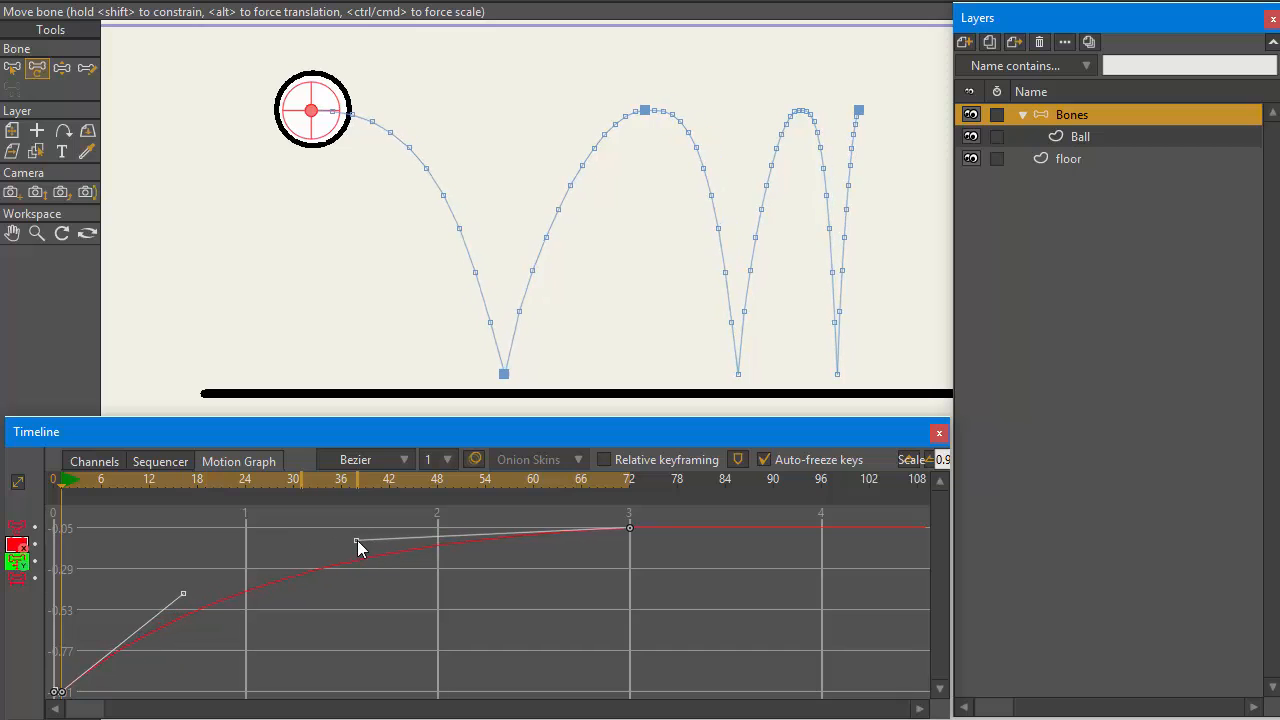
drag(357, 548, 183, 600)
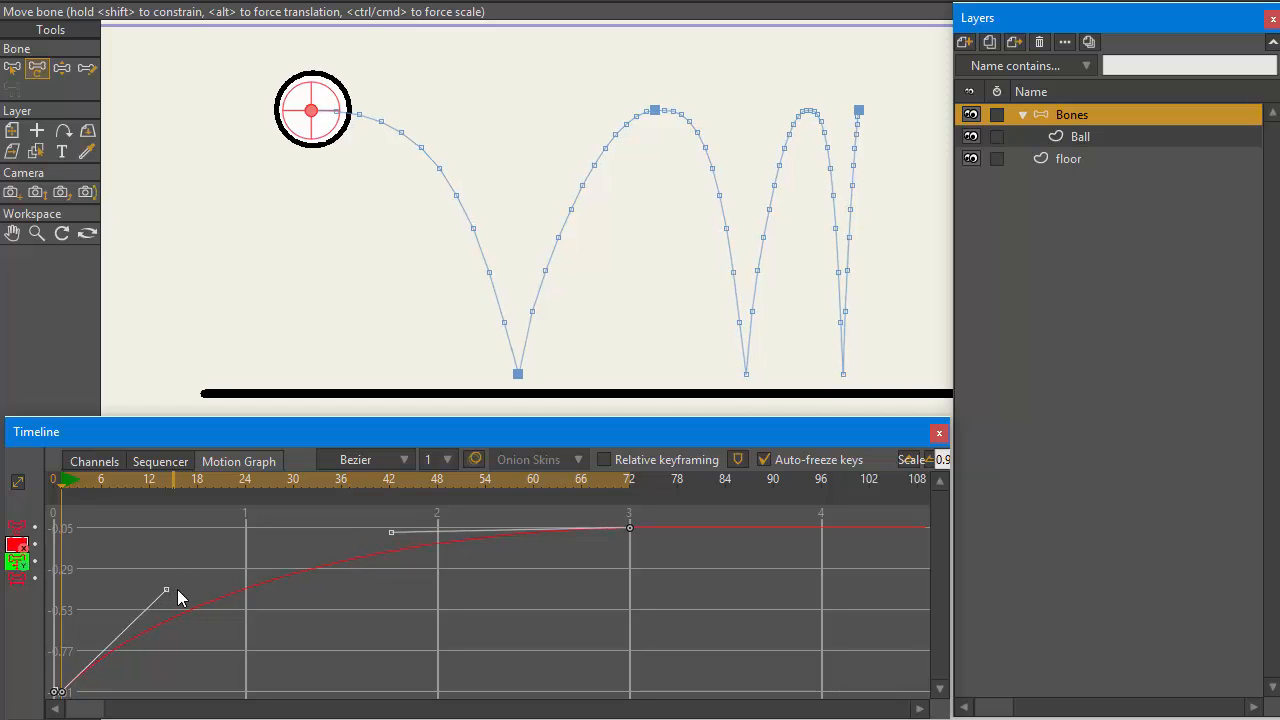
mouse_move(204, 377)
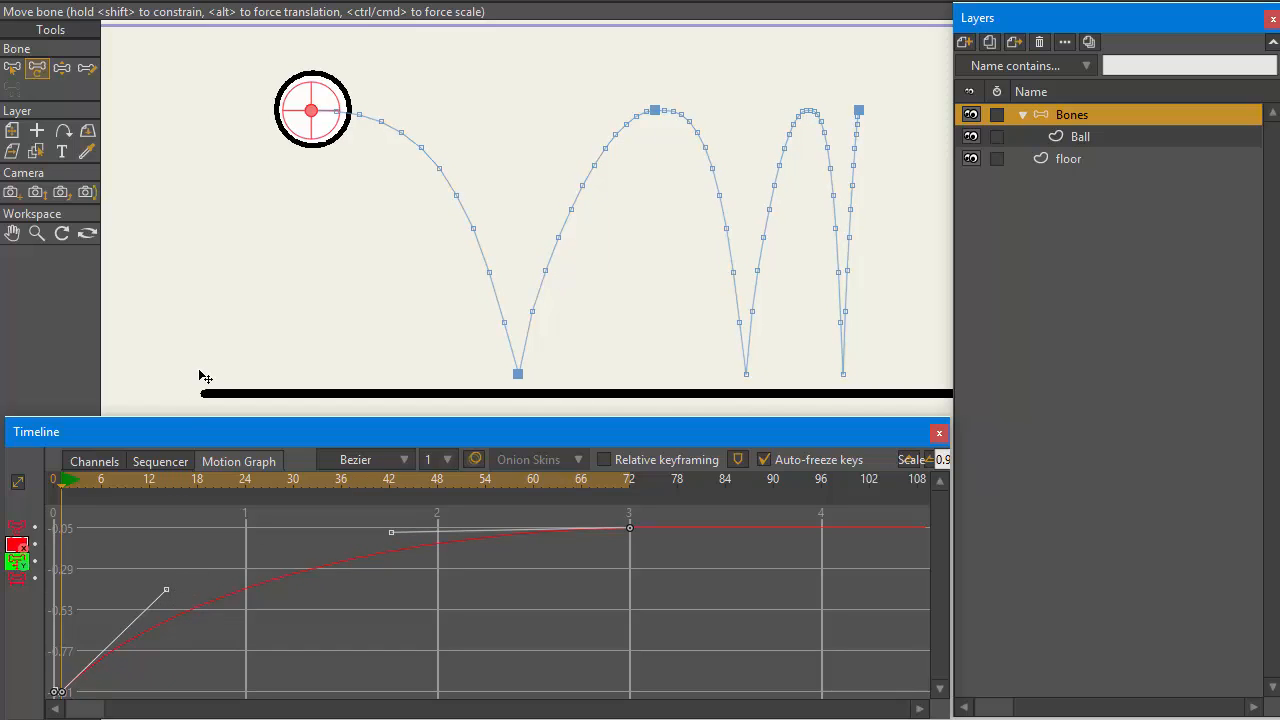
mouse_move(250, 513)
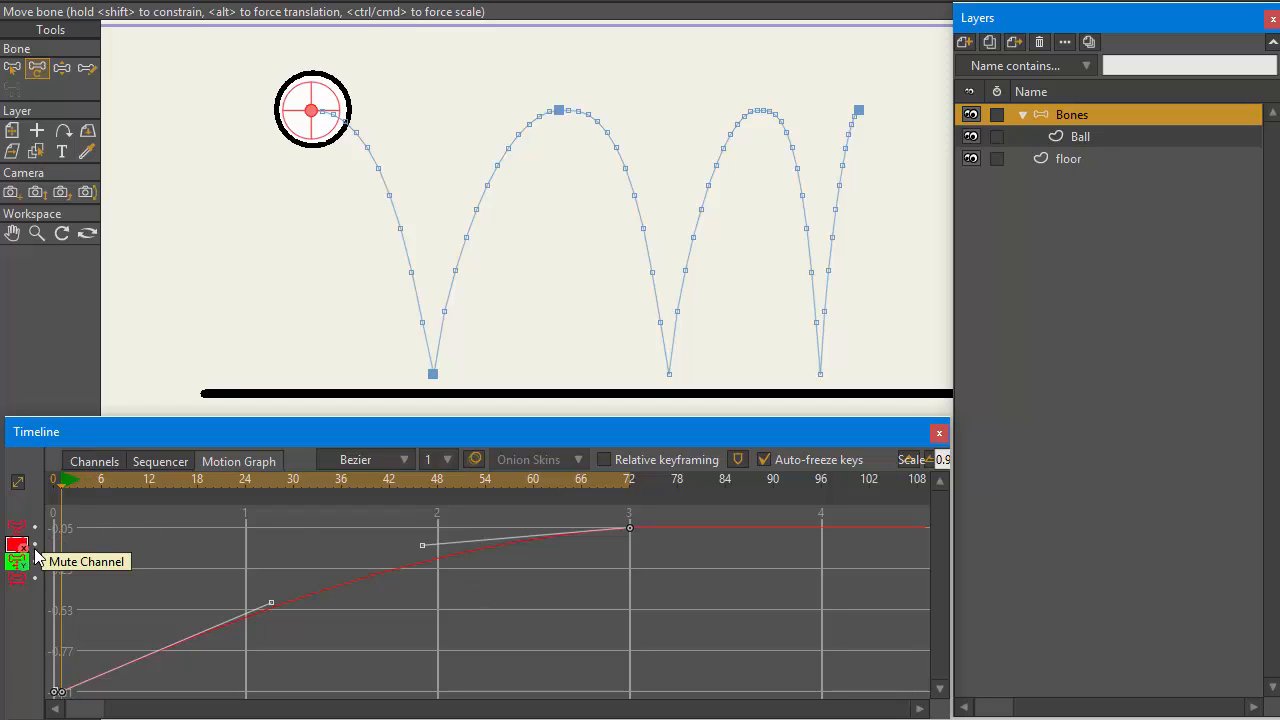
mouse_move(38, 527)
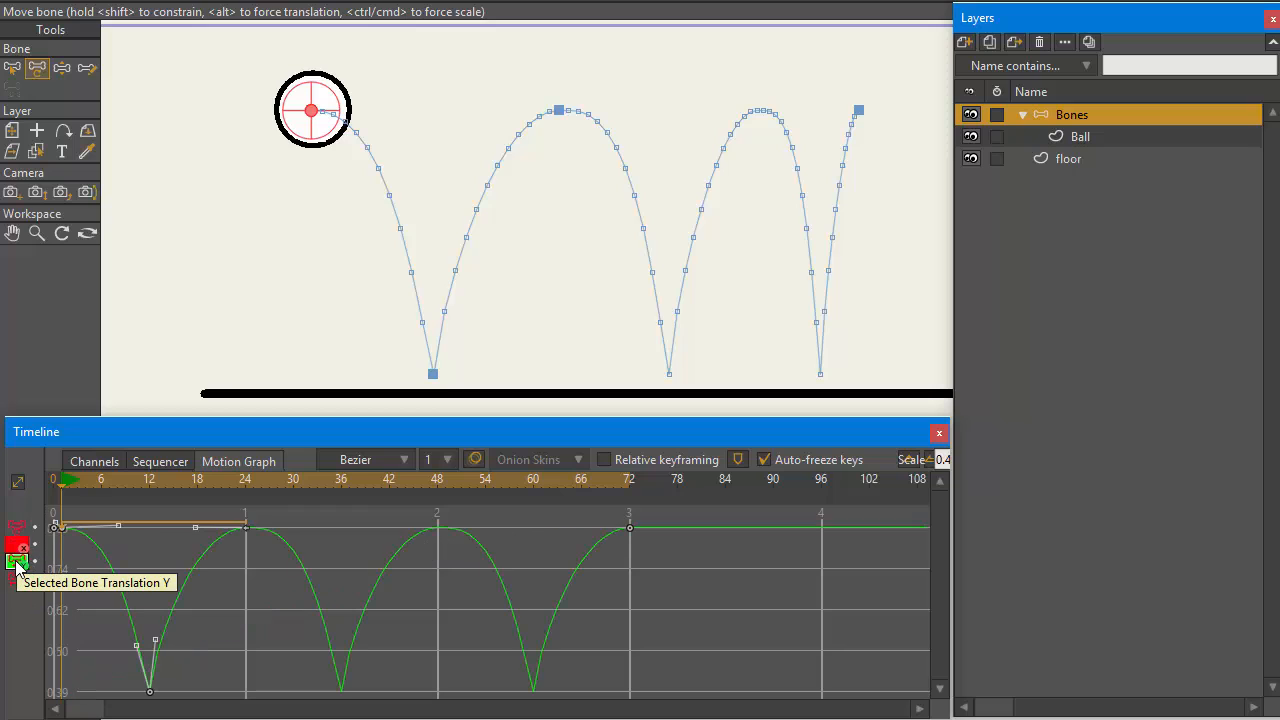
mouse_move(40, 565)
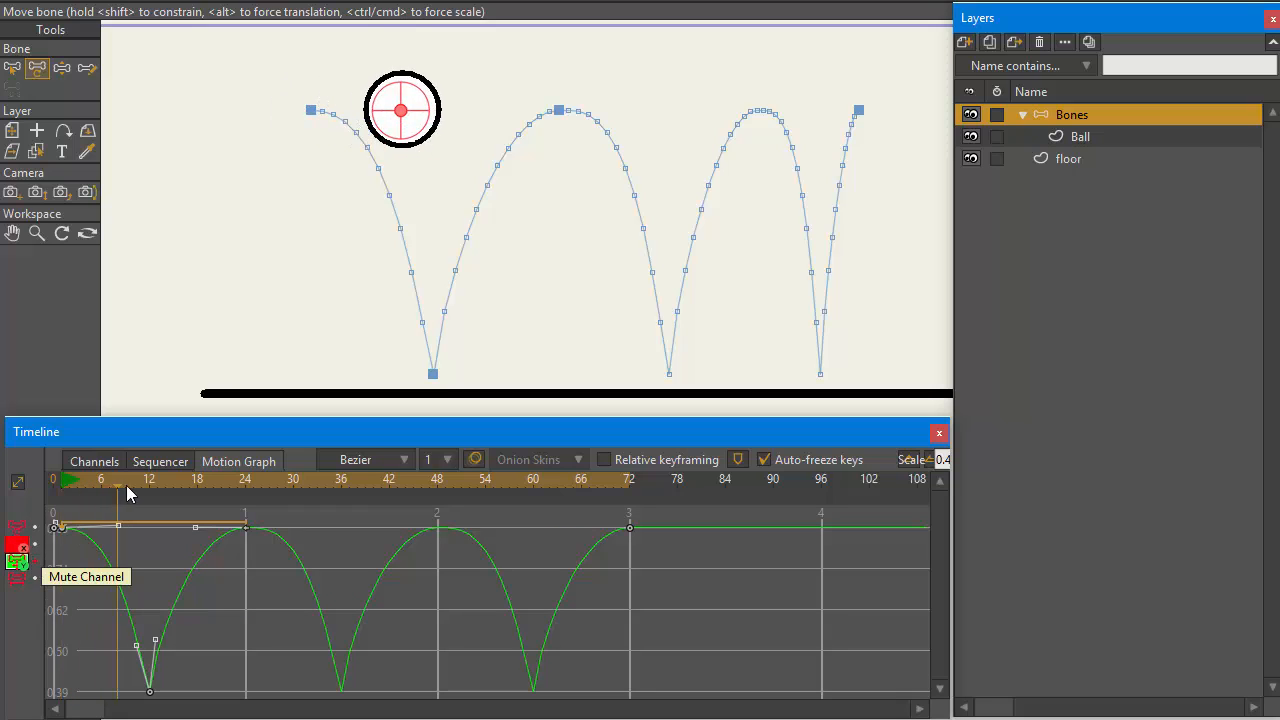
Go to an early frame to inspect the bounce with X translation muted
click(556, 504)
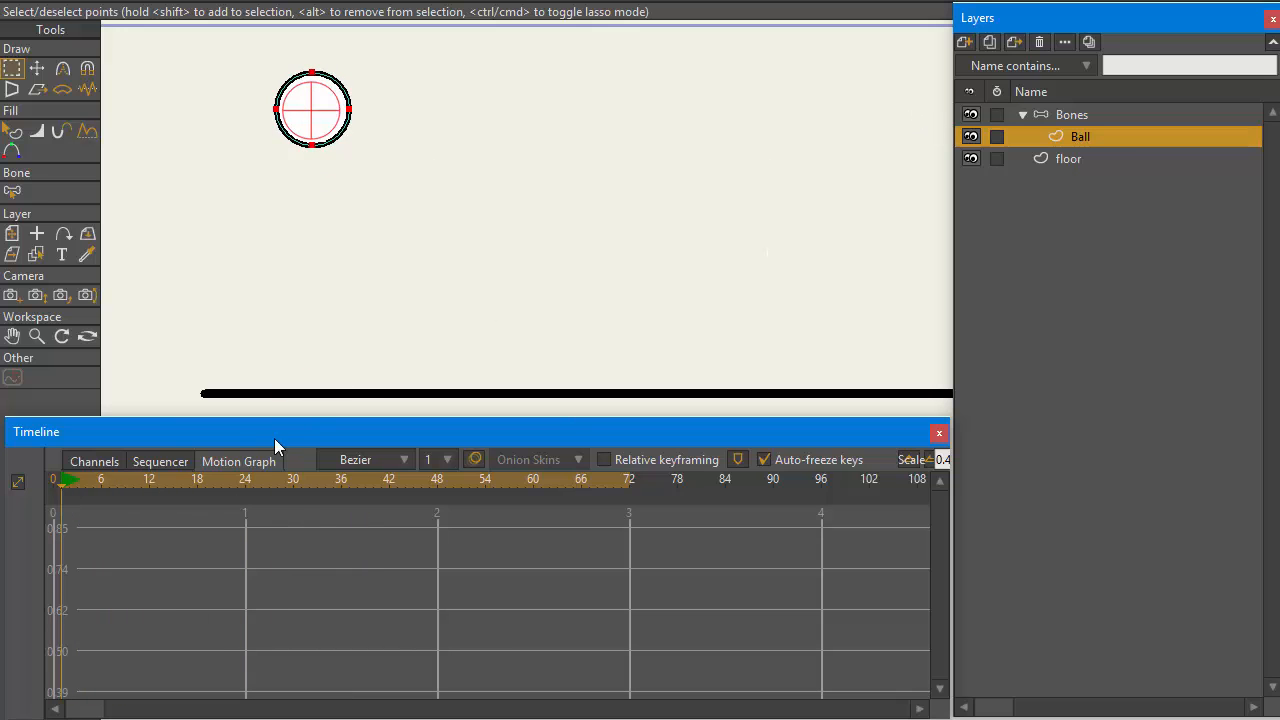
Select the Bones layer and show its keyframe channels at frames 0, 12, 24, 72
click(150, 479)
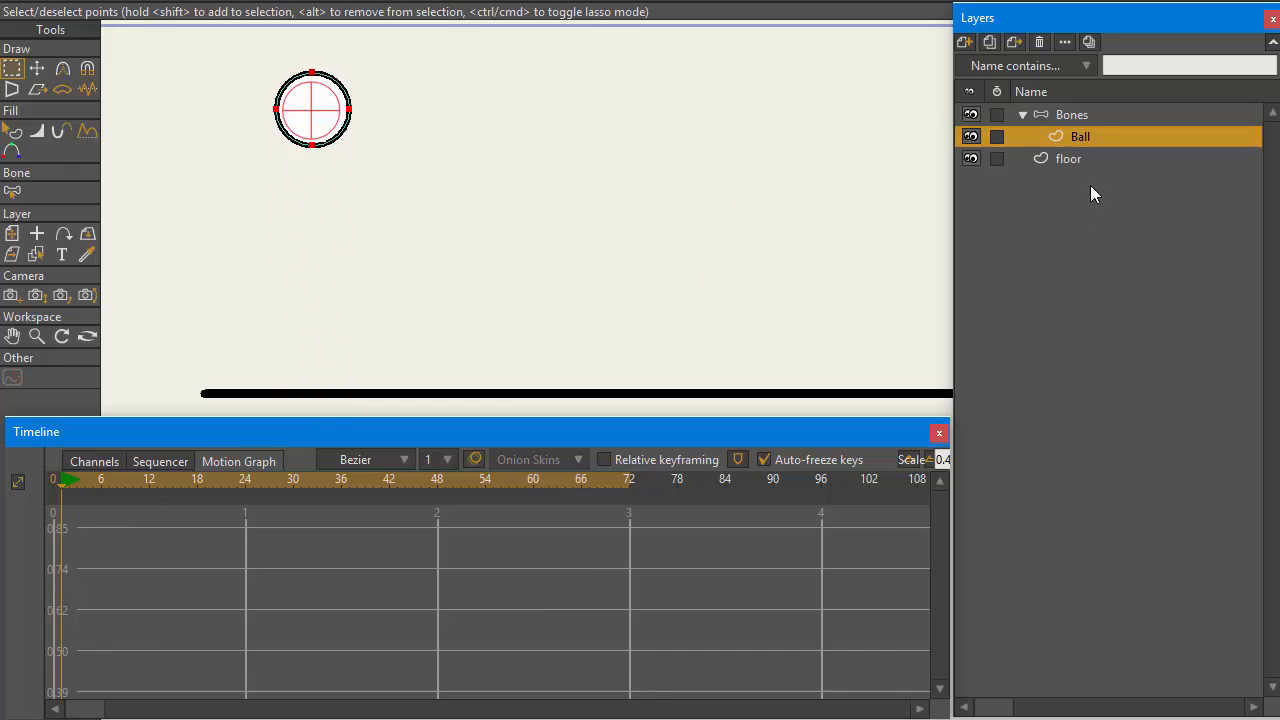
click(1072, 114)
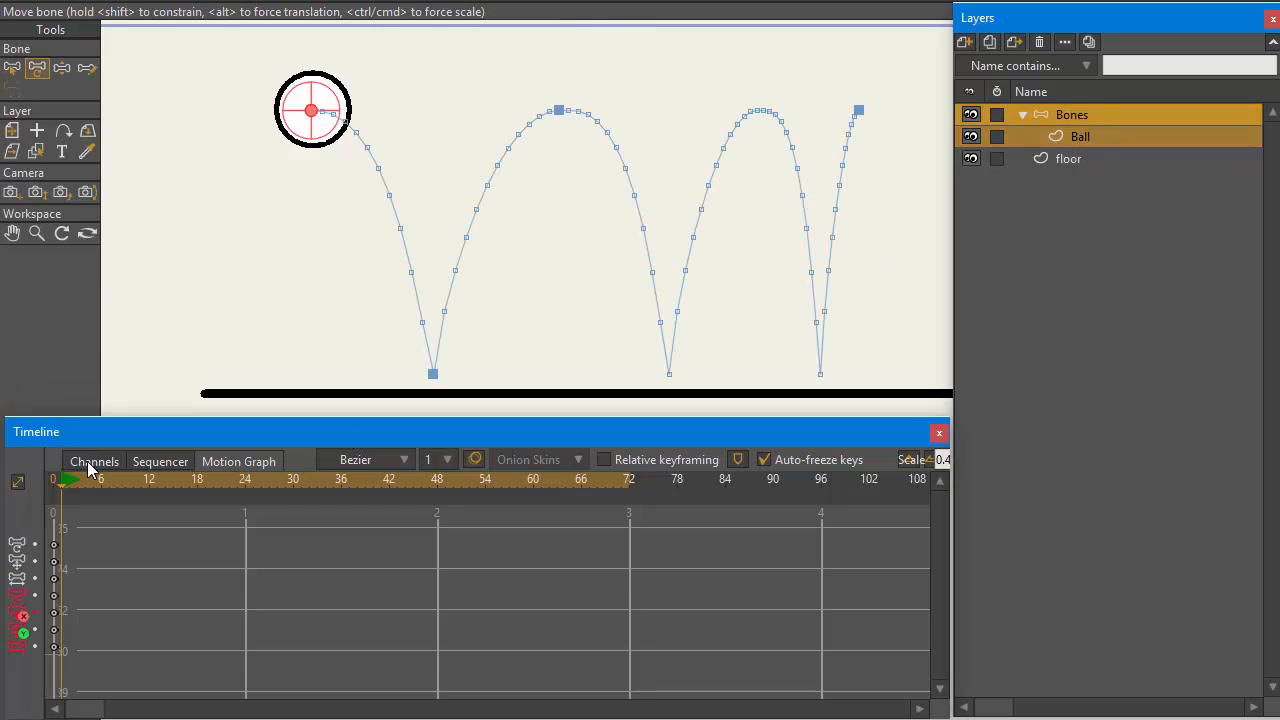
click(1072, 114)
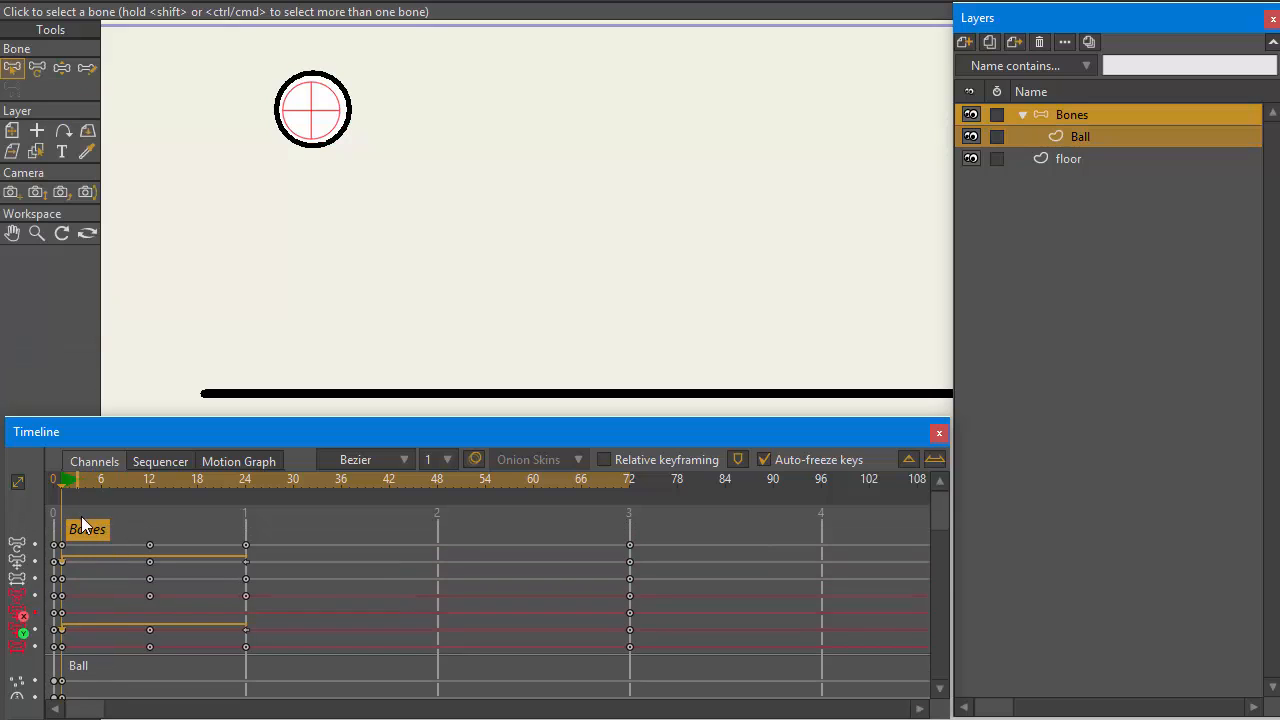
mouse_move(28, 552)
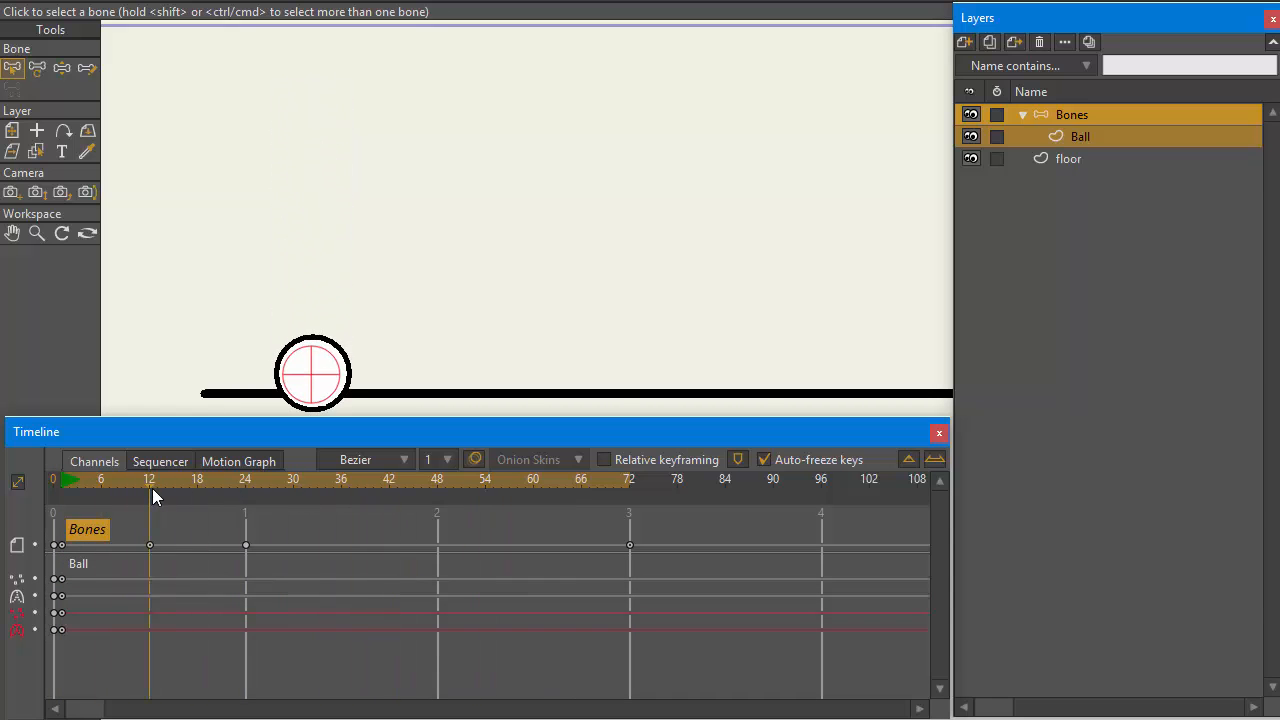
mouse_move(285, 435)
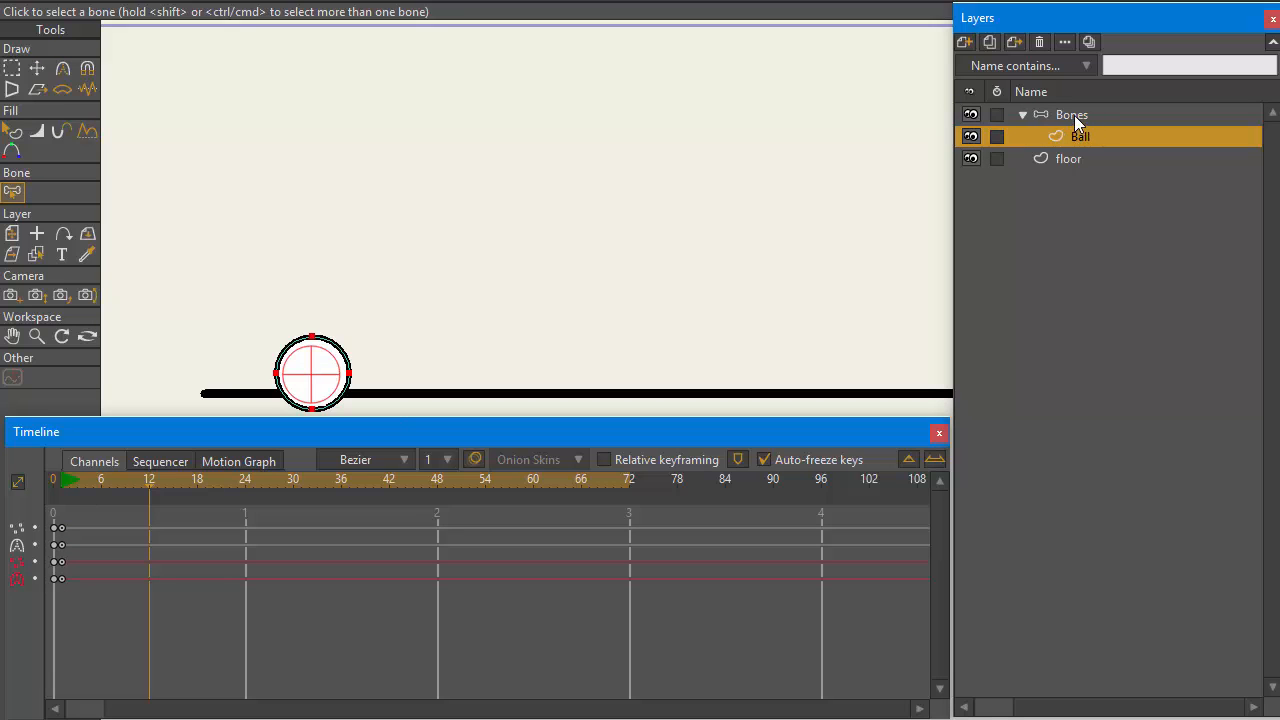
mouse_move(1003, 128)
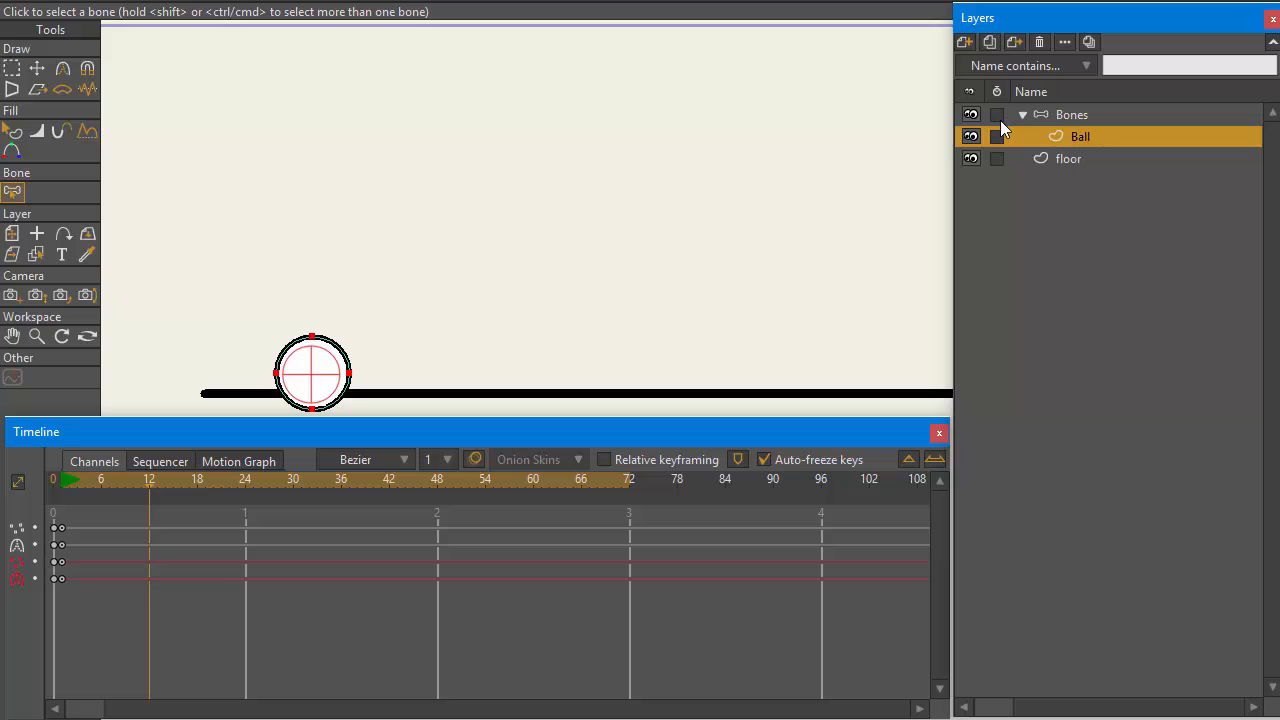
Tick the Bones layer's timeline-visibility checkbox so its keys stay shown
click(996, 136)
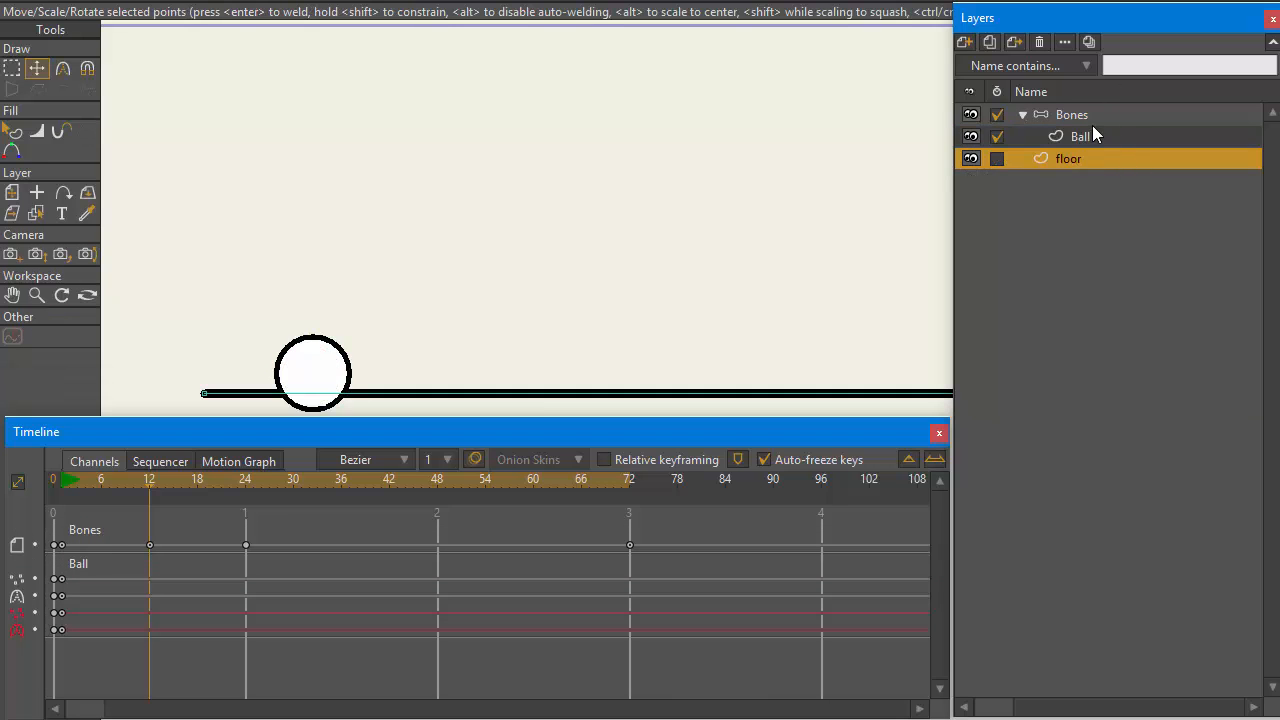
mouse_move(1102, 120)
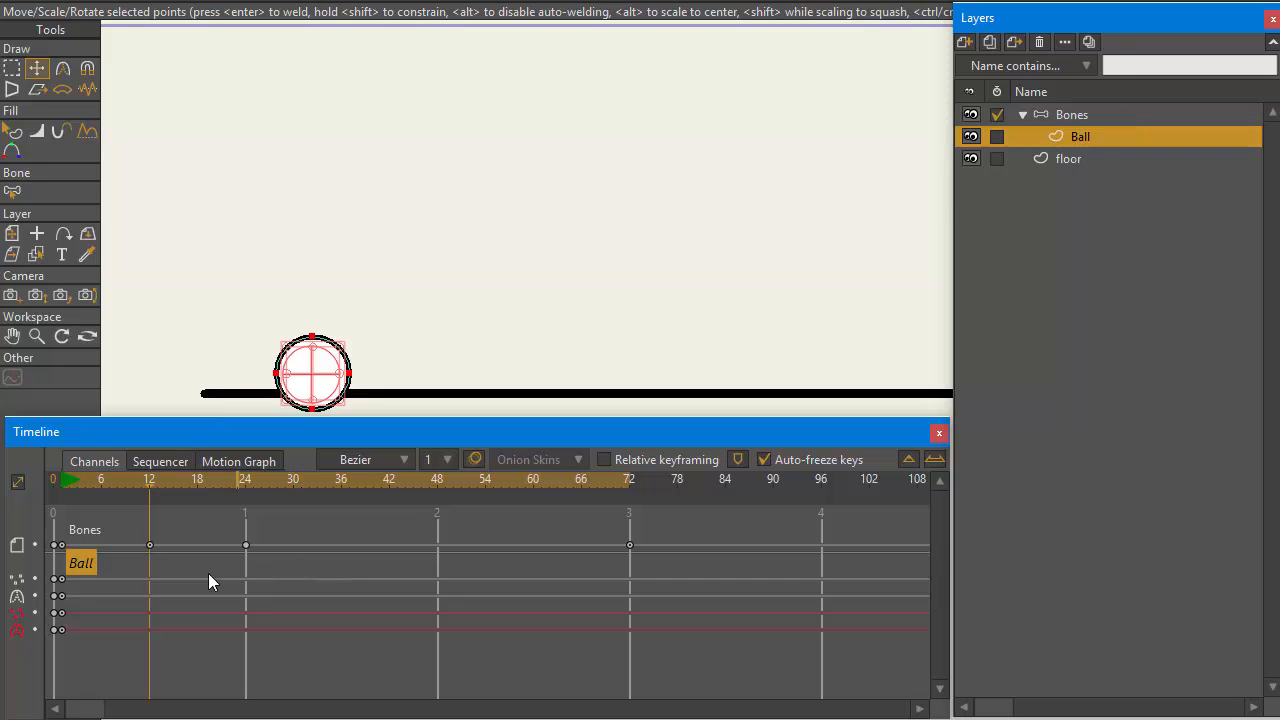
mouse_move(1081, 210)
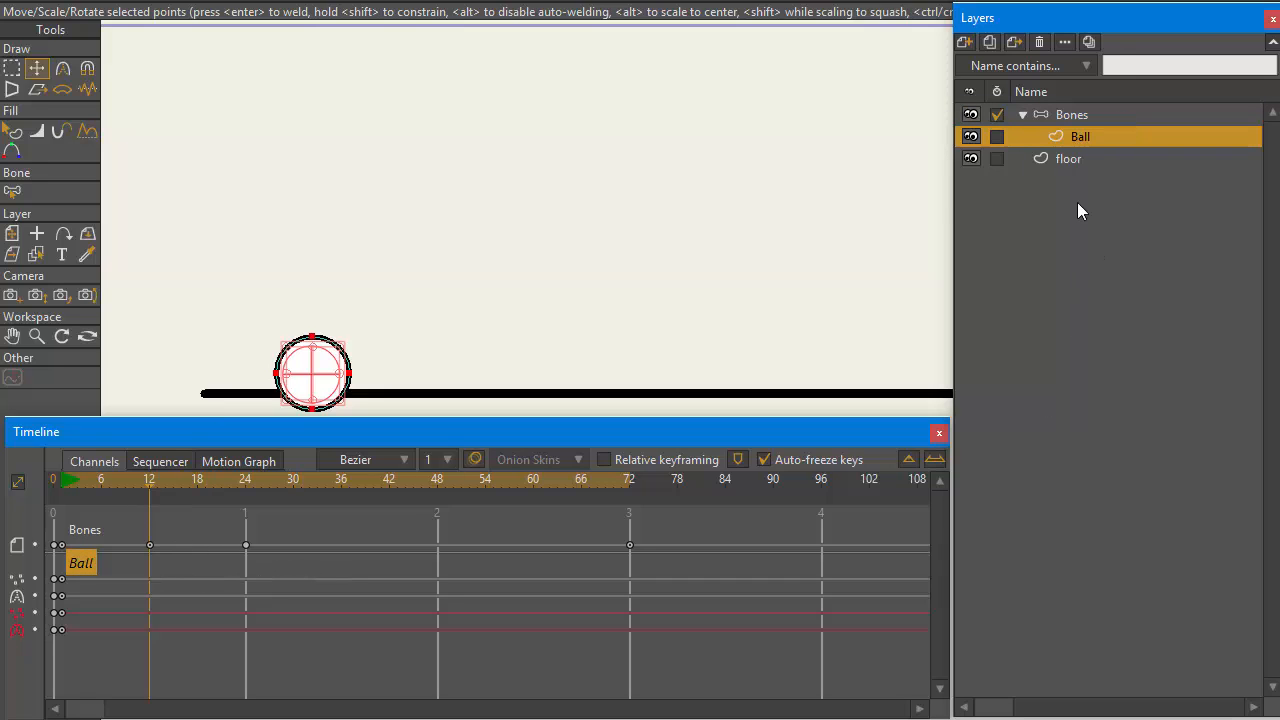
mouse_move(404, 310)
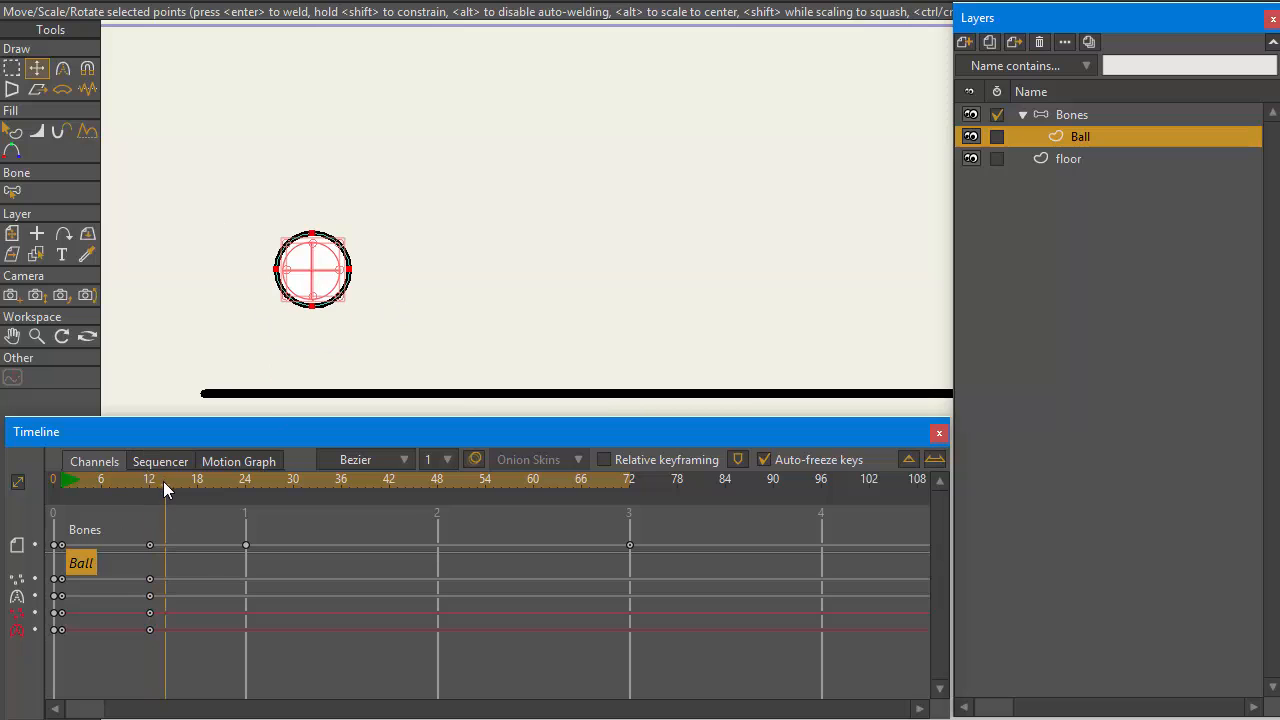
mouse_move(315, 250)
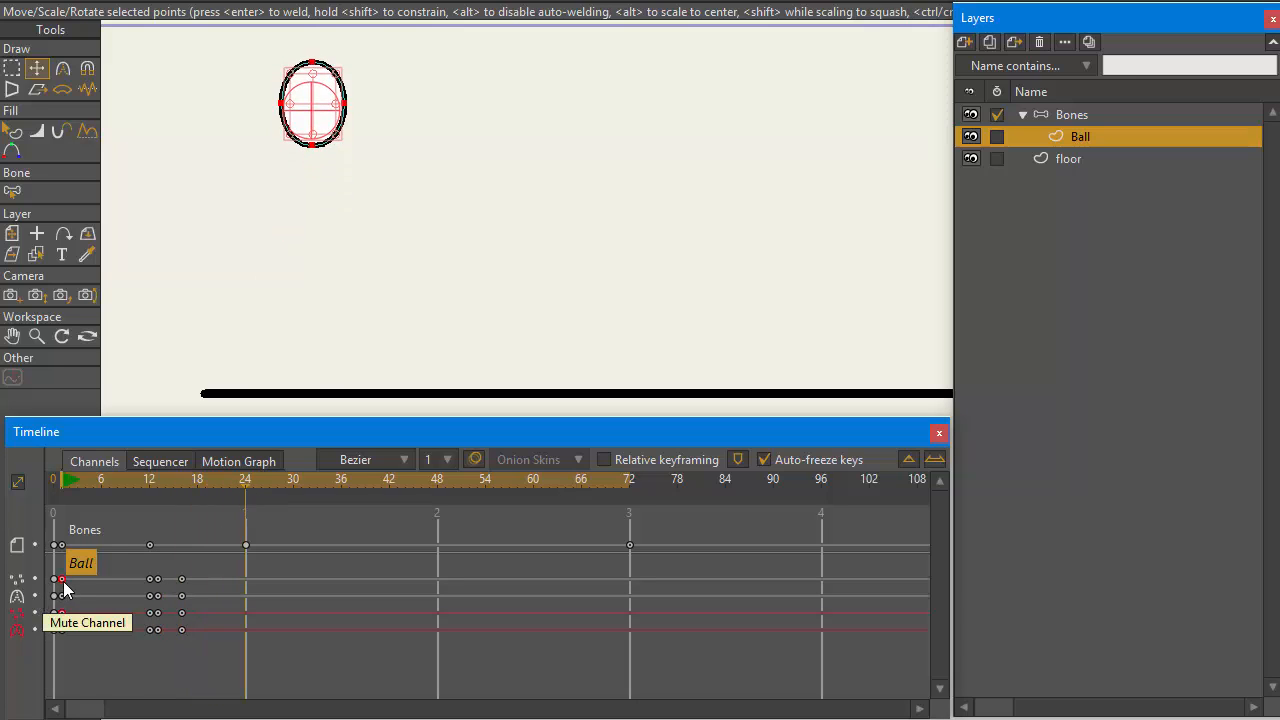
Check the ball's squash-and-stretch shape at frames before and after the frame-12 impact
click(127, 479)
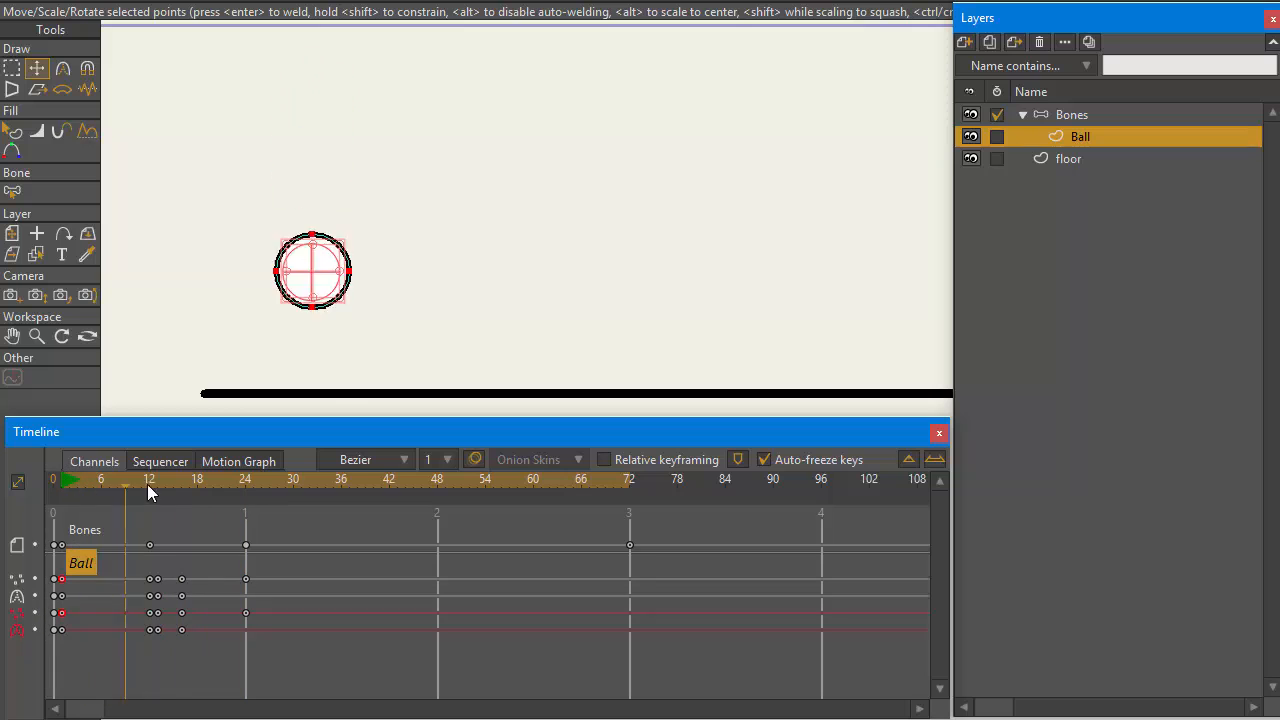
click(192, 479)
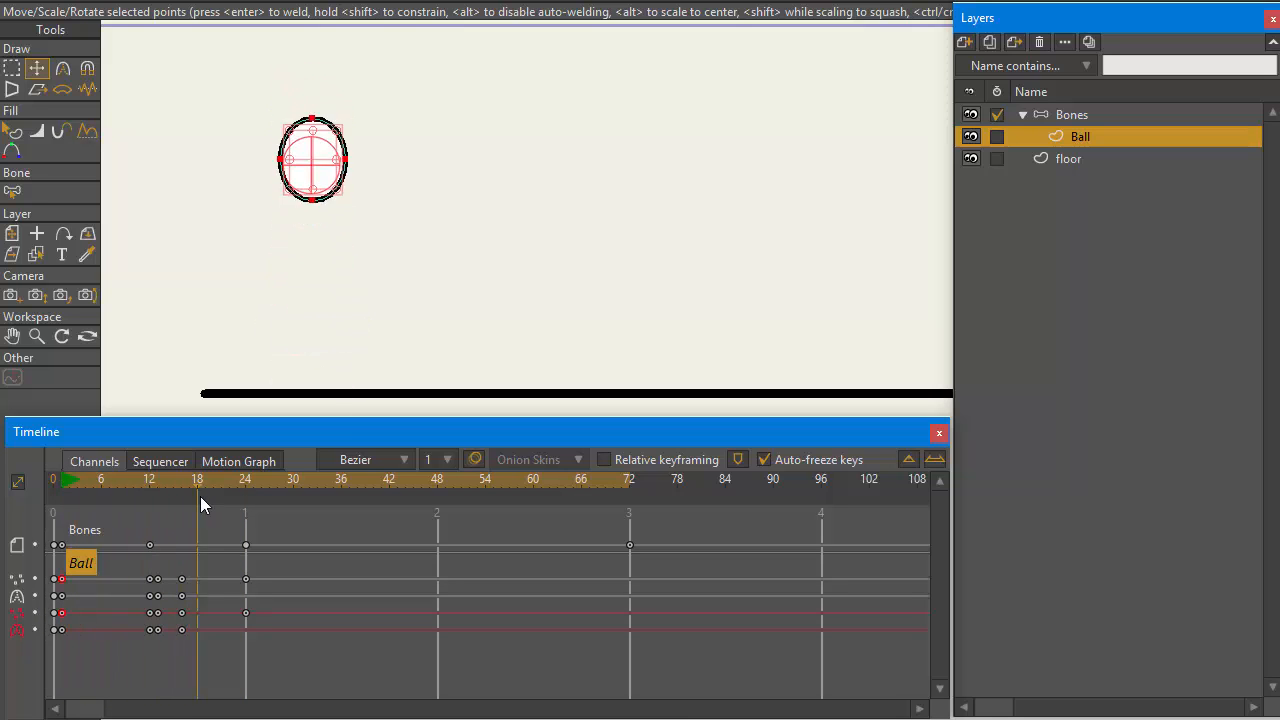
click(277, 480)
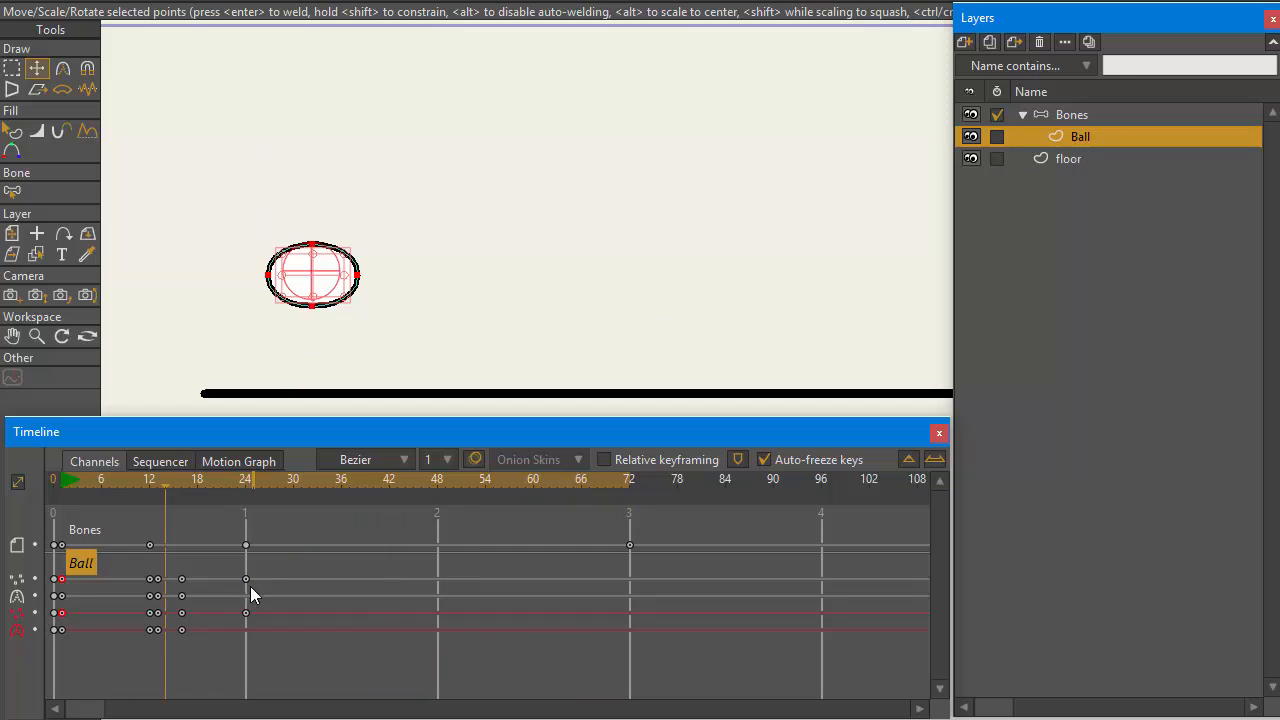
Set the Ball layer's frame-24 key to Cycle, Absolute frame 1
right_click(245, 580)
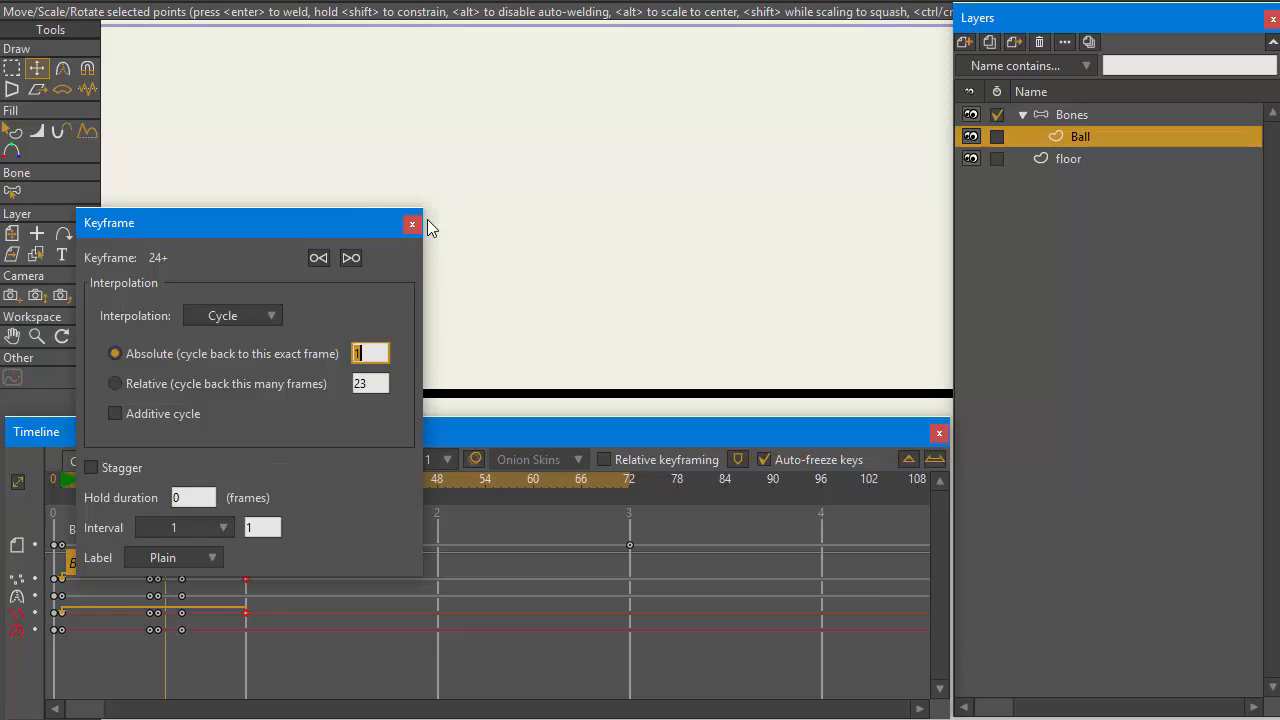
click(412, 223)
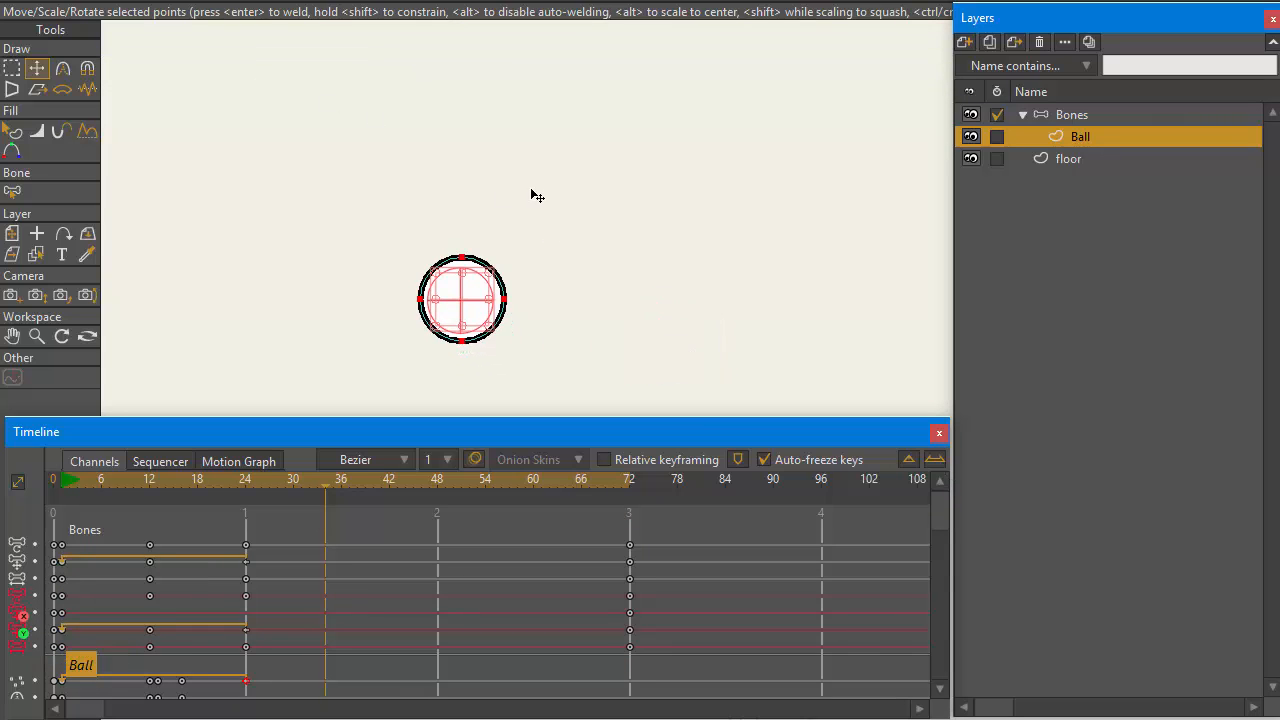
mouse_move(834, 204)
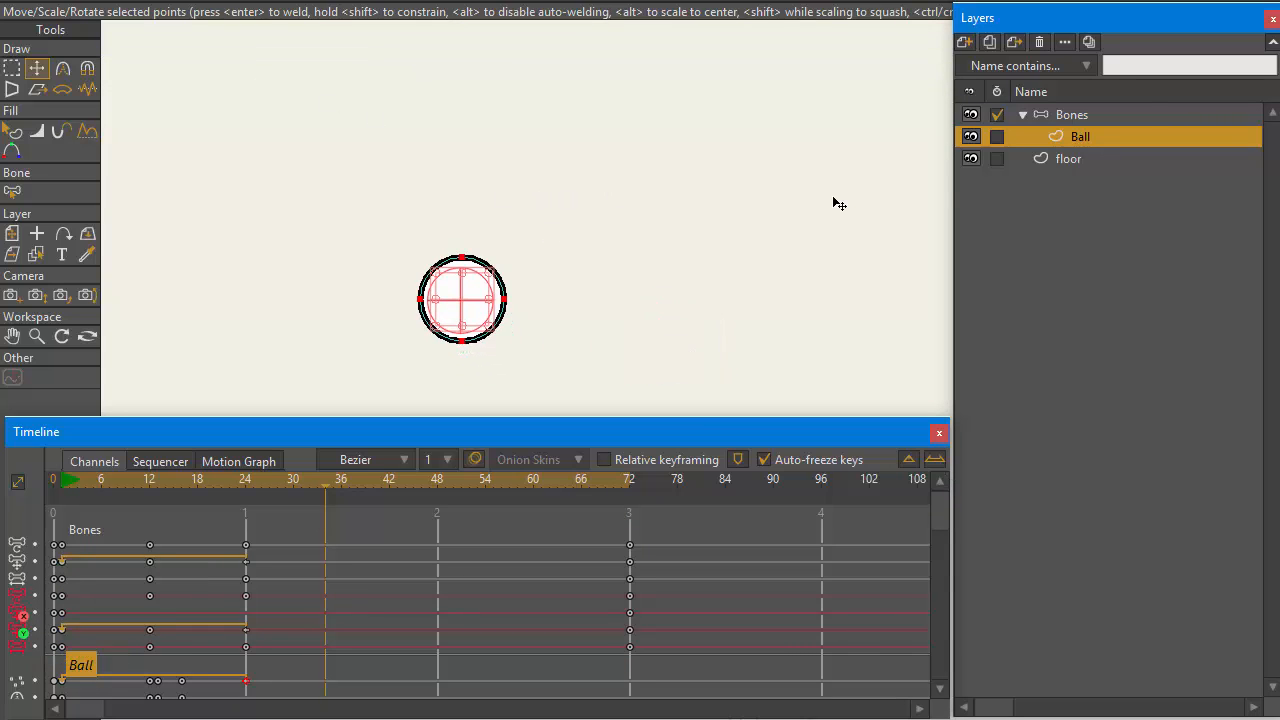
Open the Name contains filter dropdown in the Layers panel
click(1086, 65)
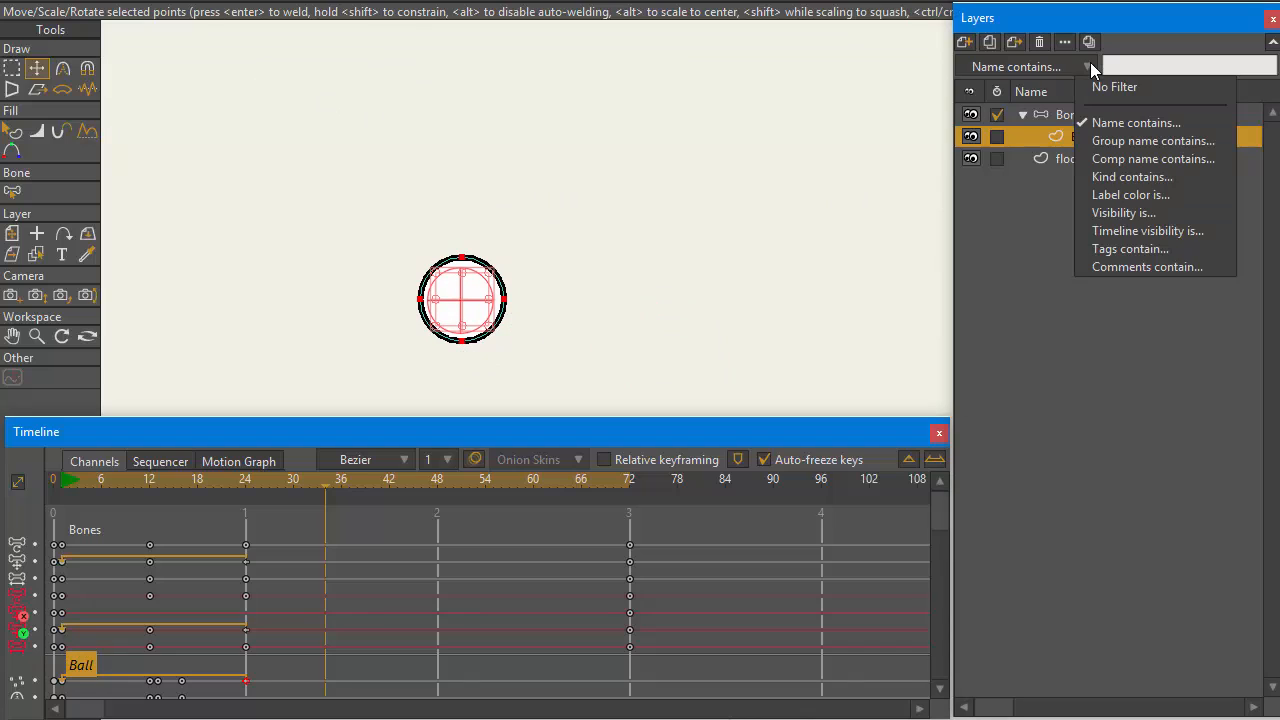